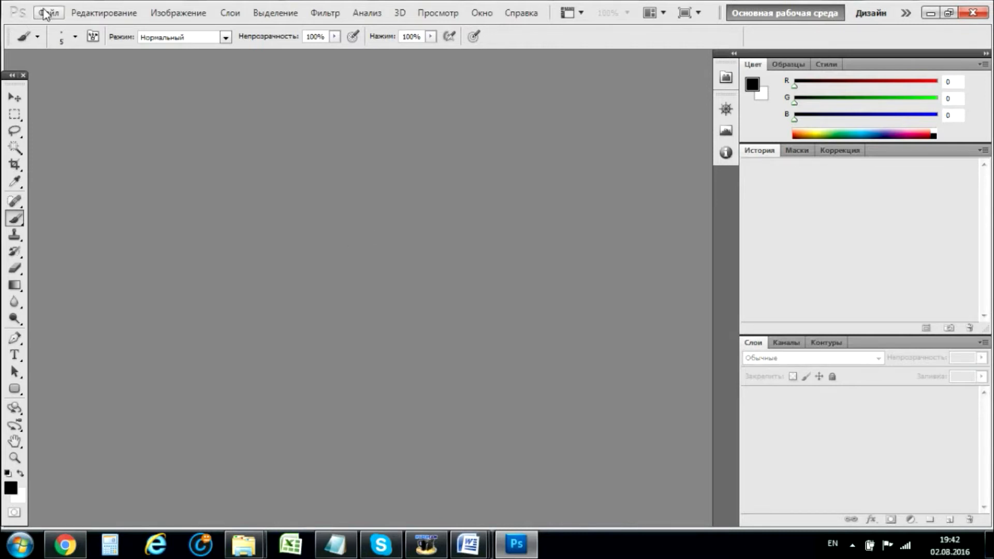
Step: View the System Info report from the Help menu and dismiss it
click(521, 12)
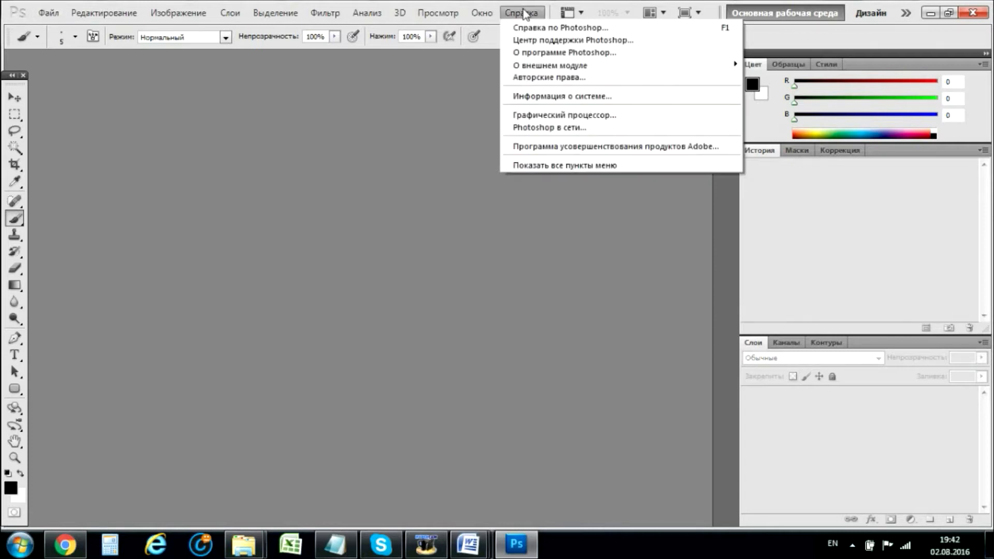
mouse_move(552, 113)
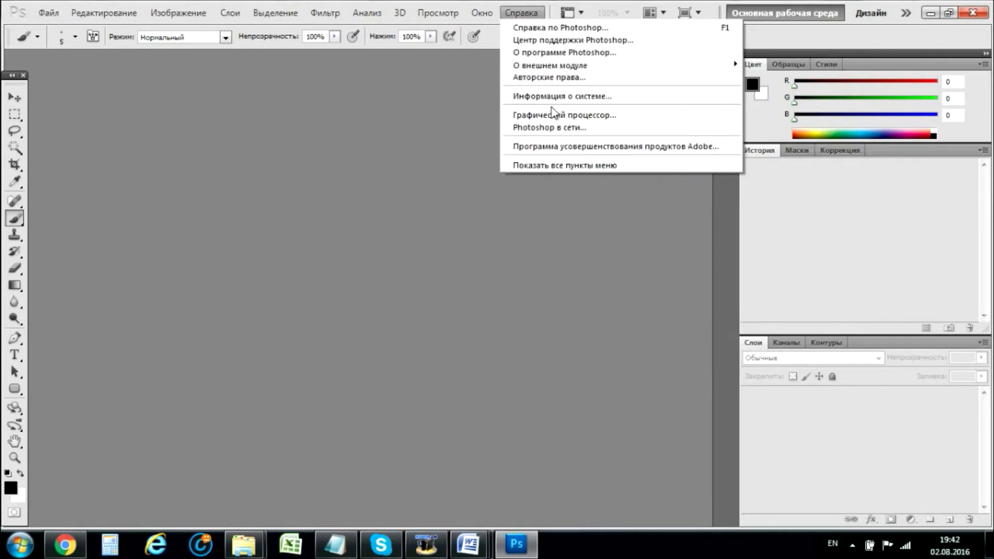
click(552, 107)
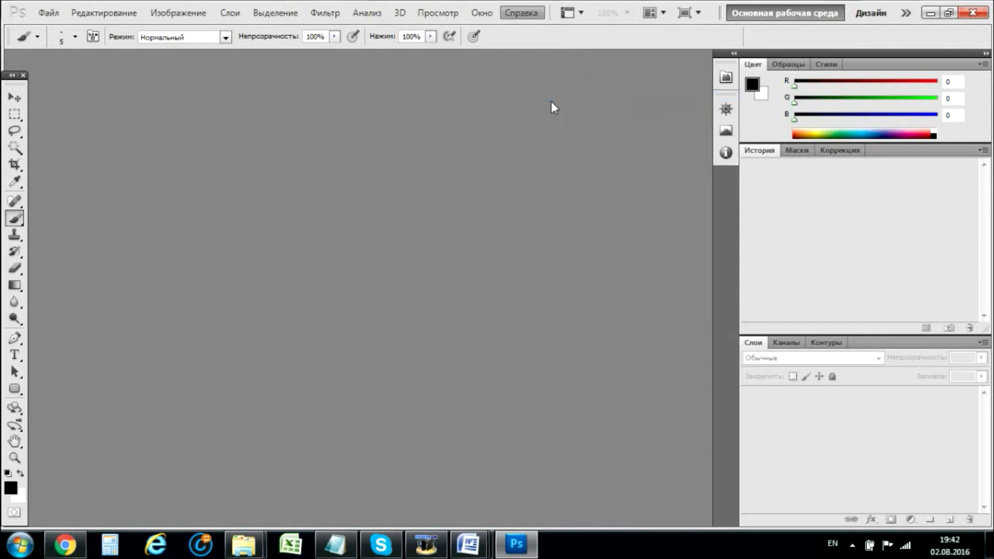
mouse_move(510, 37)
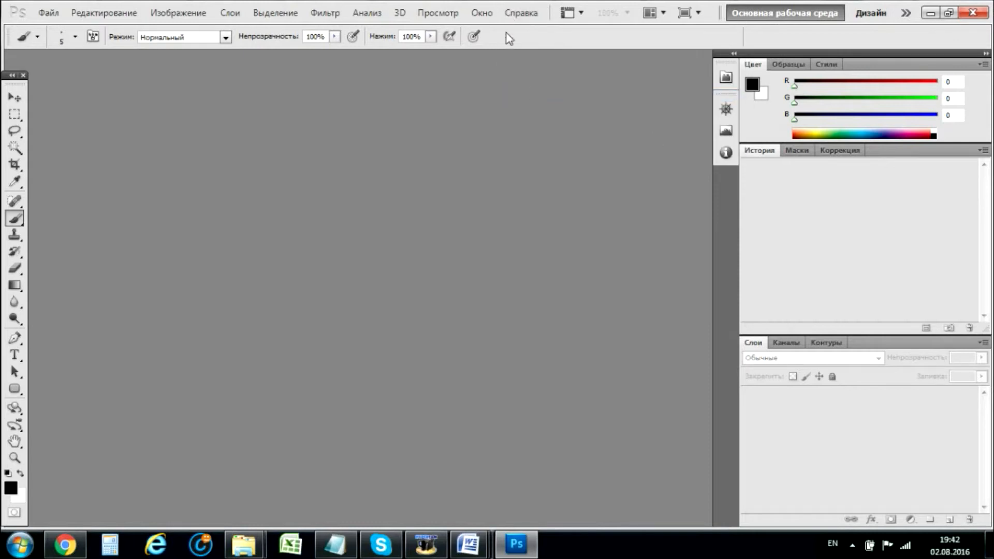
mouse_move(497, 44)
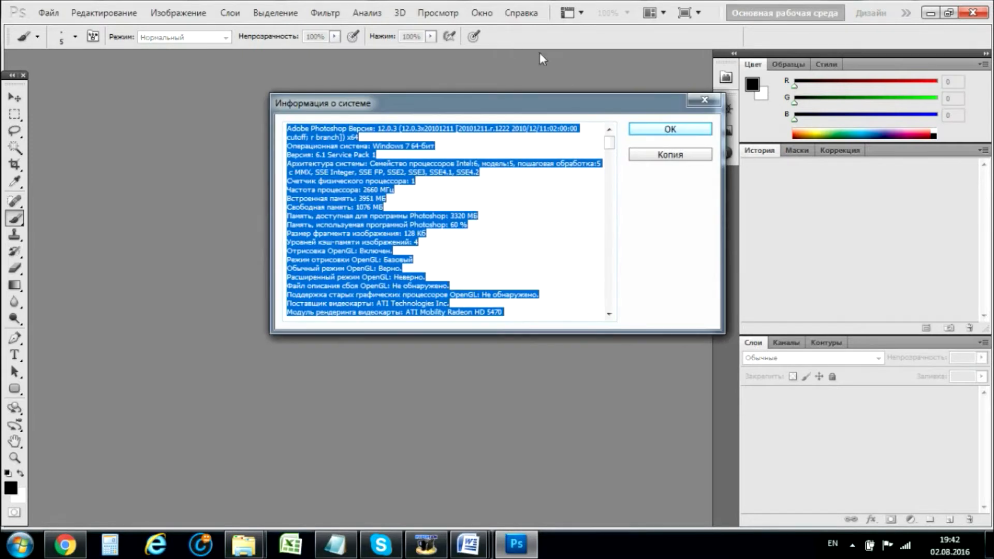
click(375, 135)
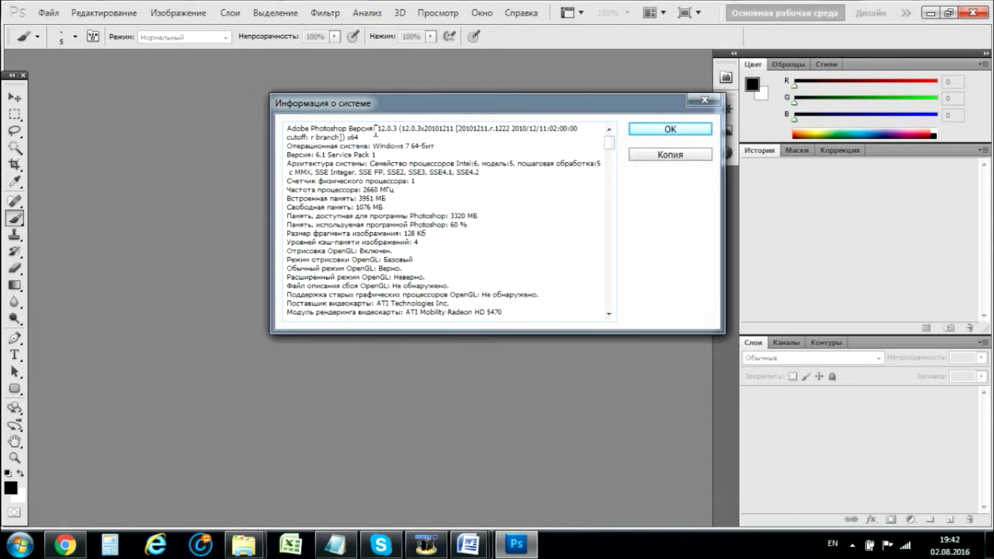
double_click(381, 128)
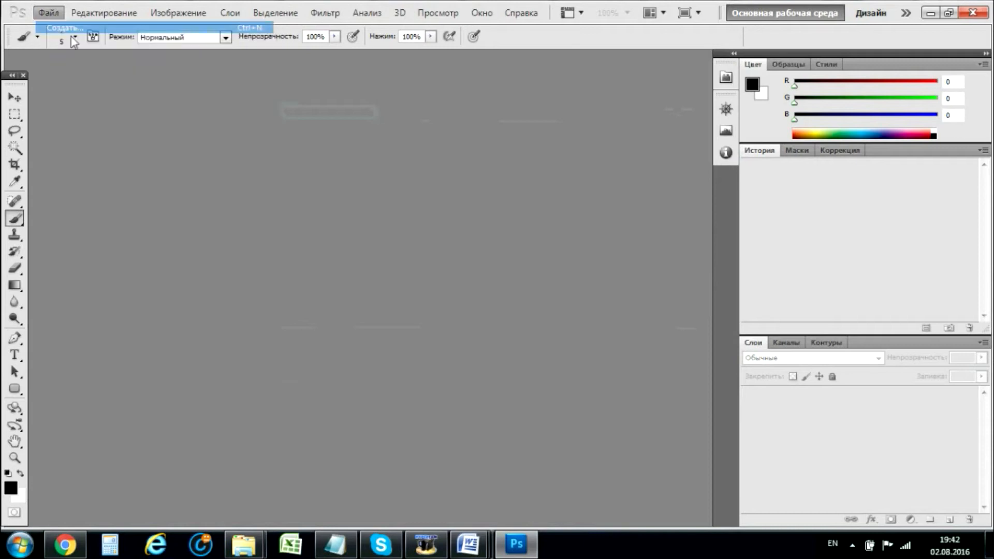
Step: Create a new white document 15.75 by 3.931 inches at 72 ppi
click(63, 27)
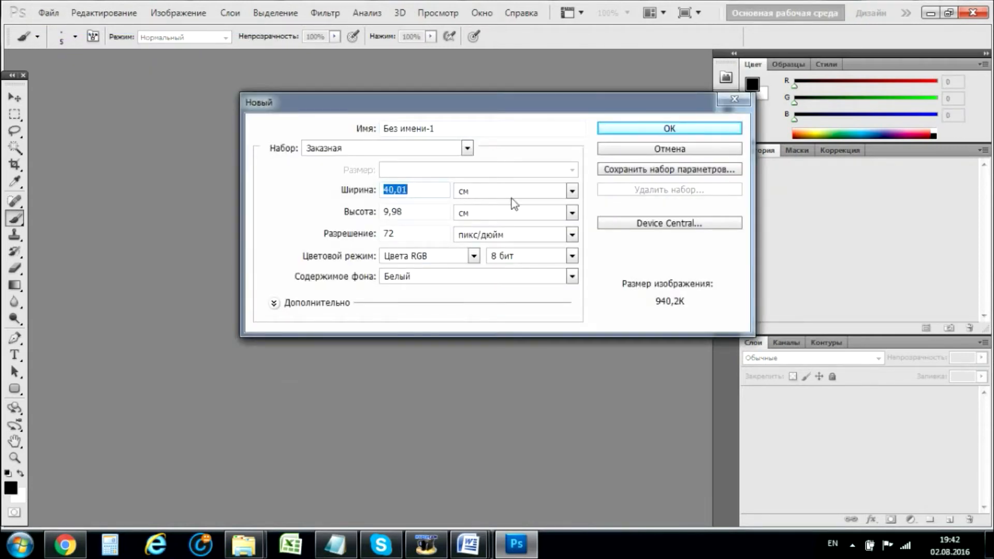
click(569, 191)
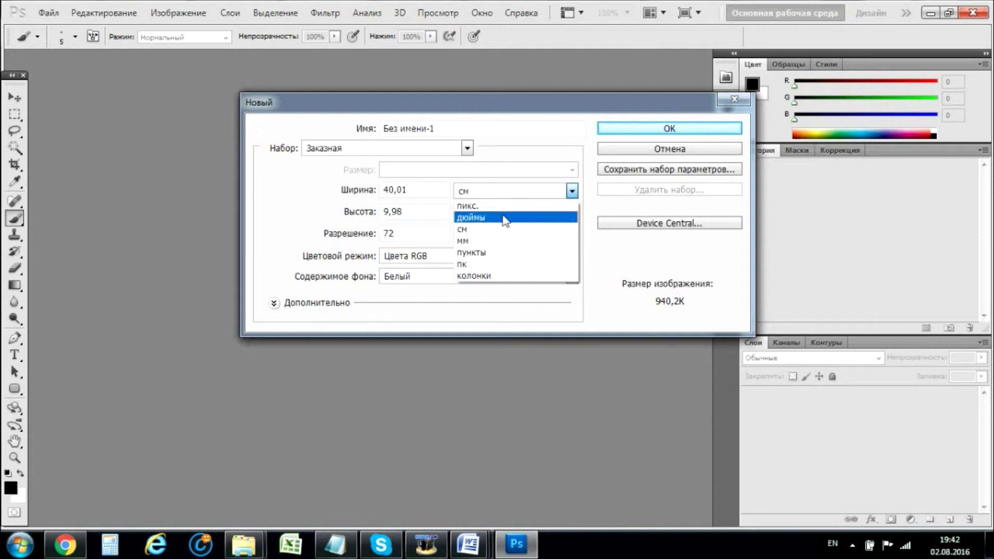
click(470, 217)
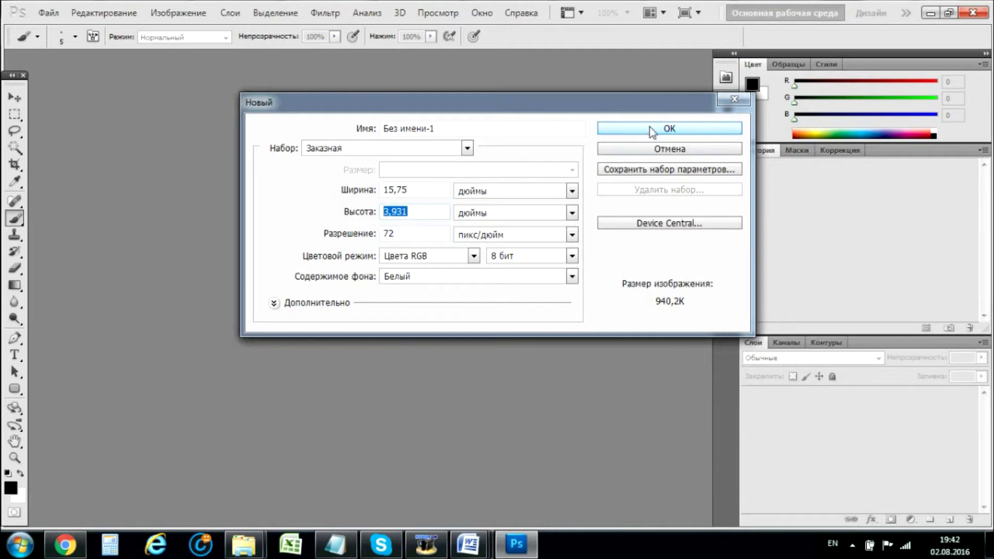
click(668, 128)
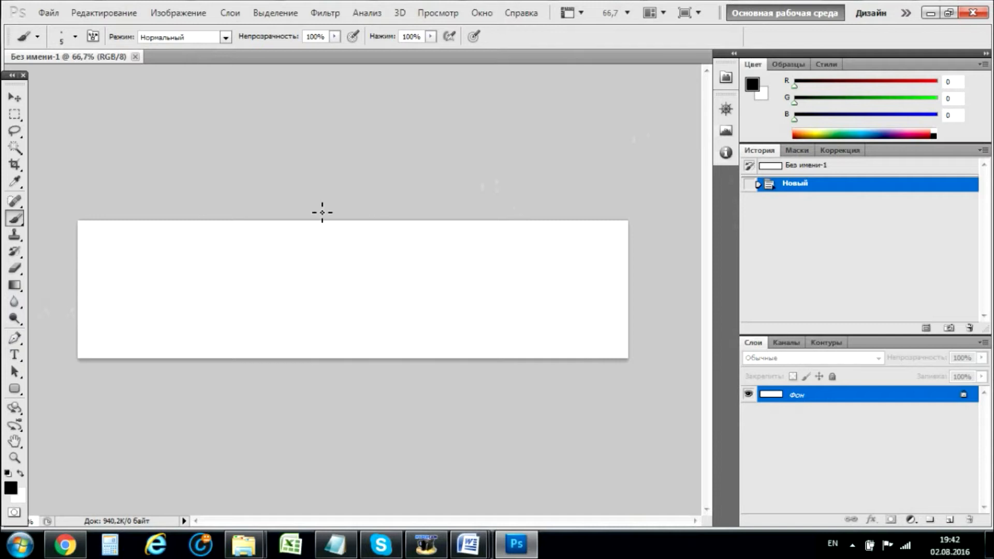
Step: Add the word HOME in large black Sylfaen serif letters on the canvas
click(13, 355)
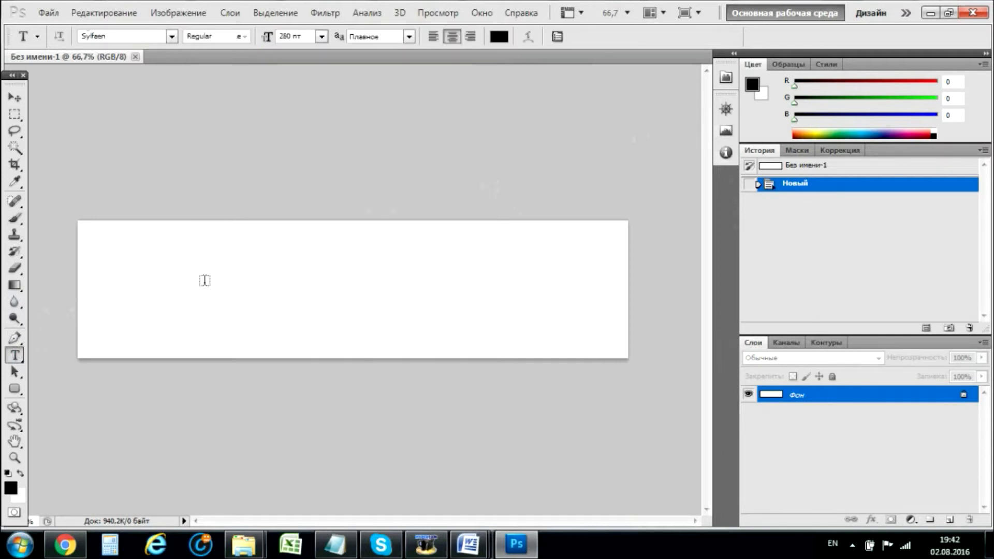
click(204, 280)
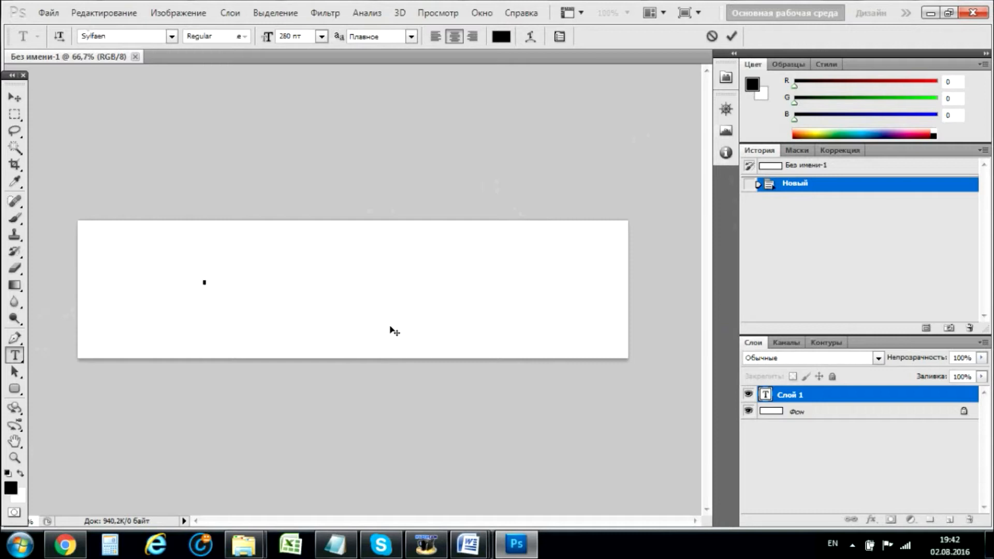
text(HOME)
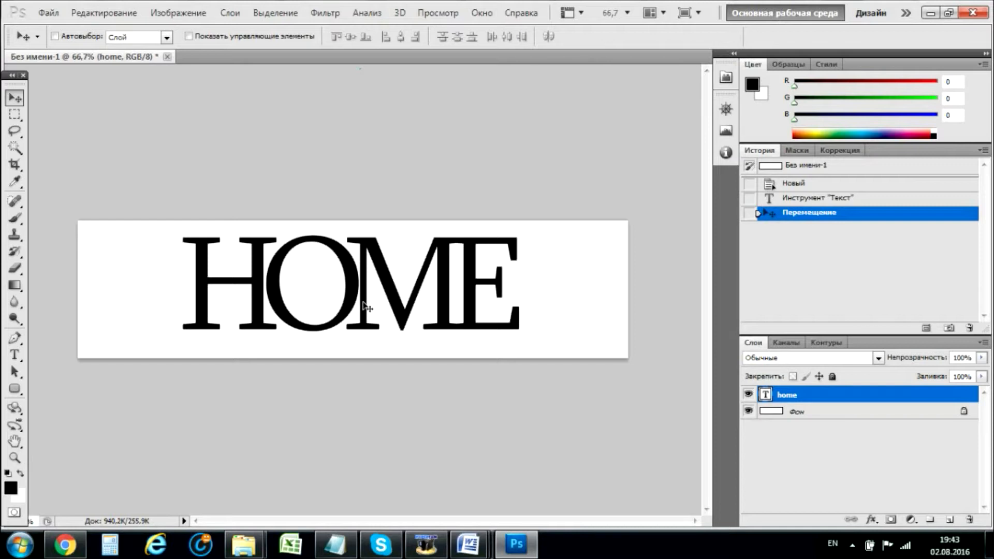
click(14, 355)
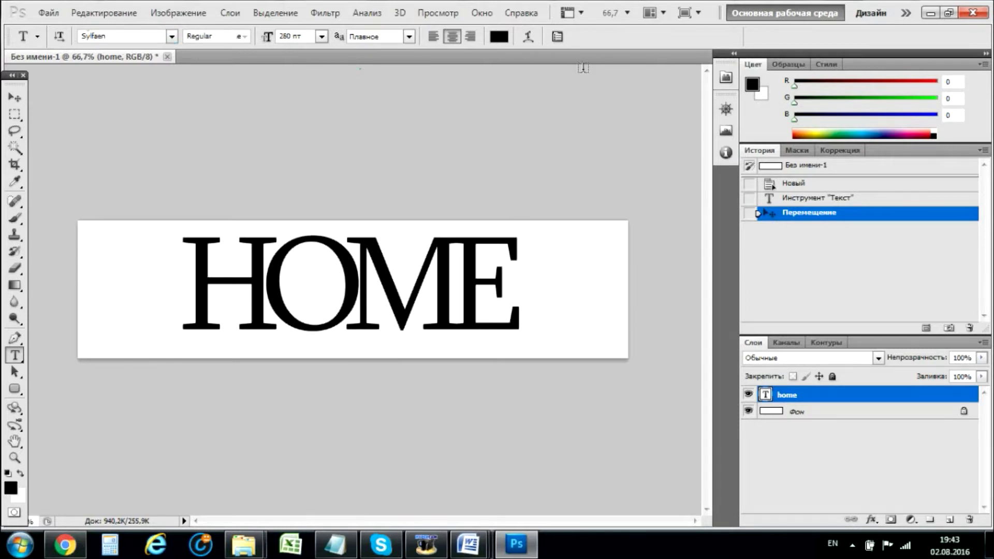
Step: Select the HOME text and set its character tracking to -150
double_click(346, 289)
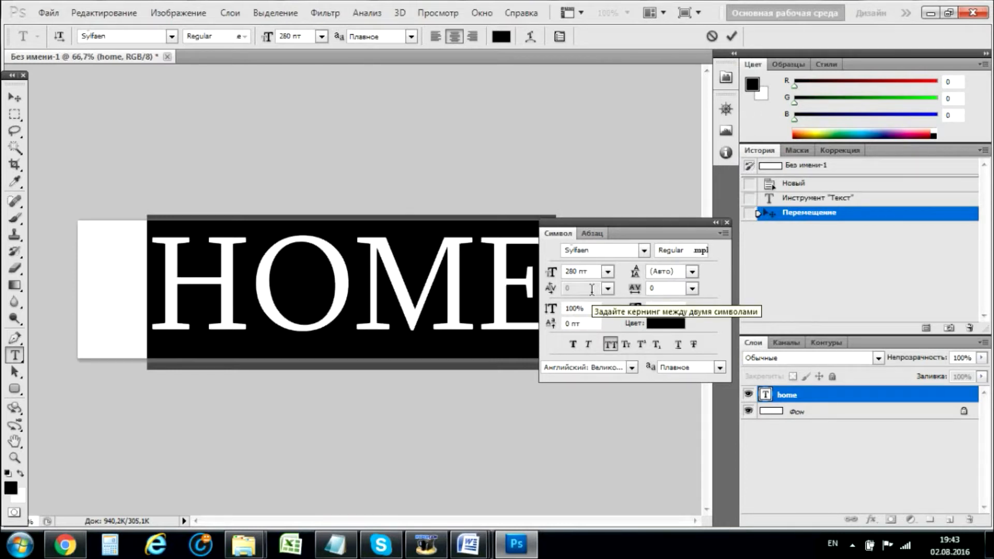
mouse_move(634, 305)
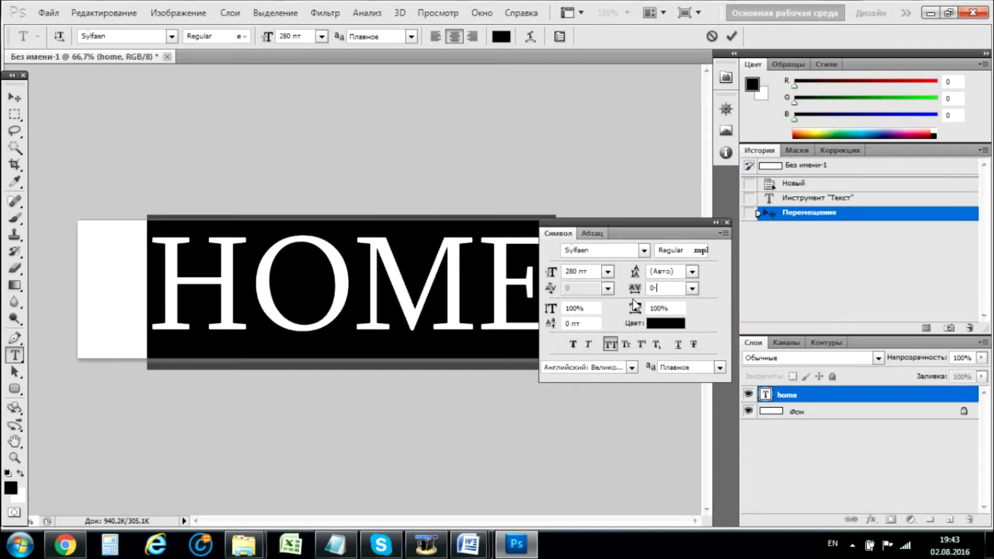
text(-150)
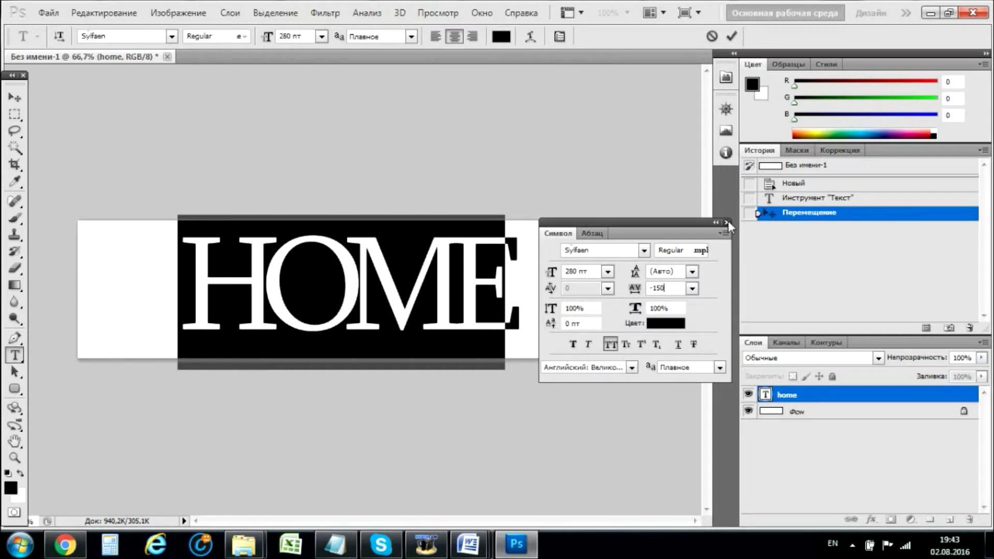
click(727, 224)
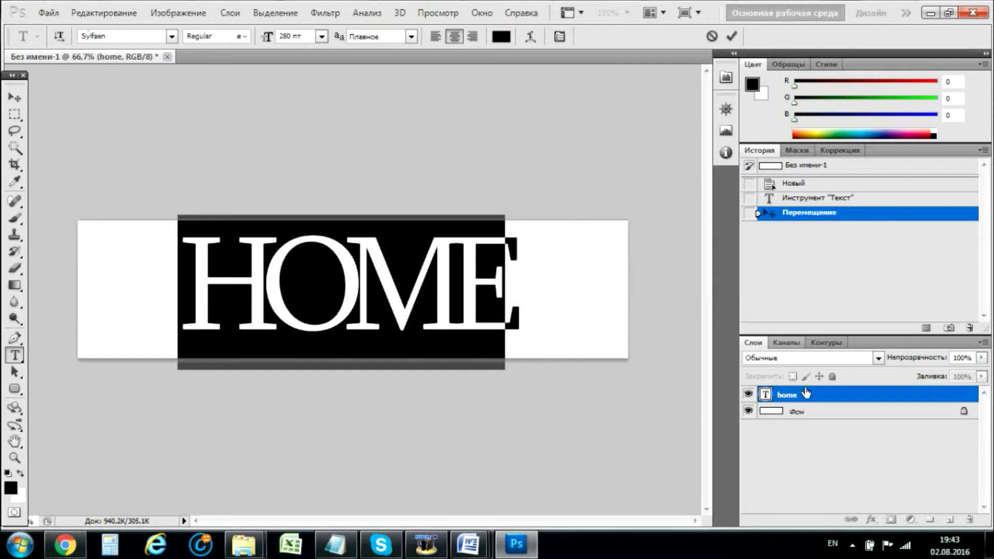
Step: Apply a 3 px black outside stroke layer style to the HOME type layer
right_click(786, 395)
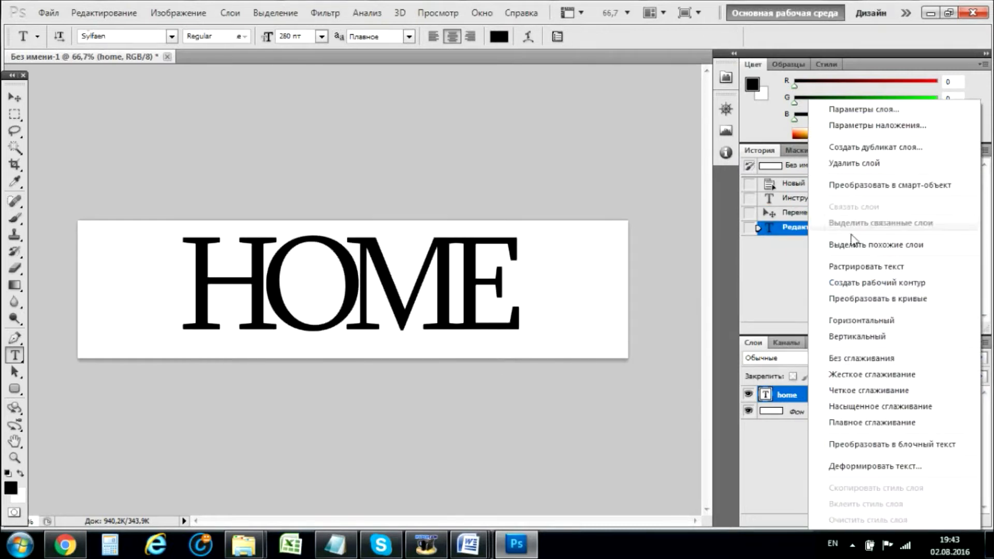
mouse_move(885, 126)
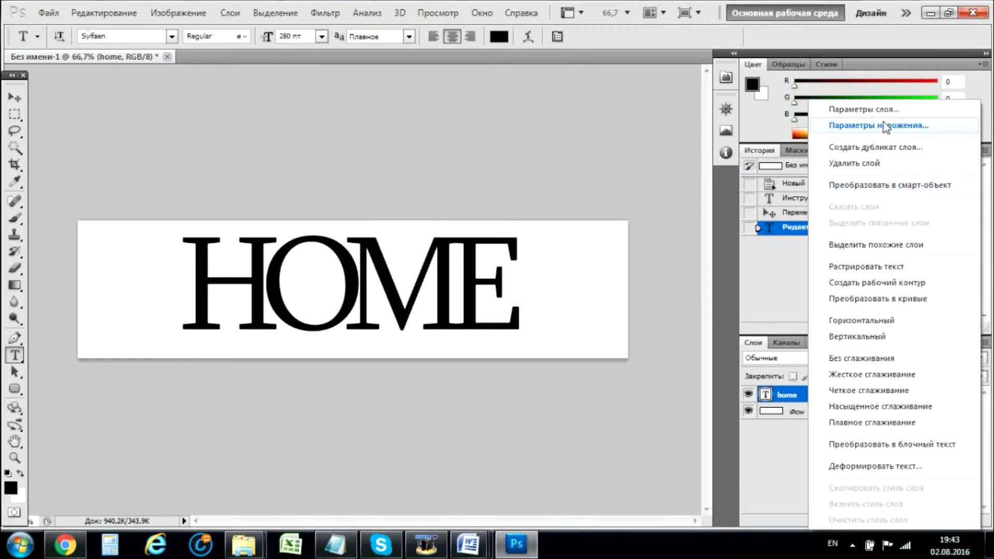
mouse_move(884, 109)
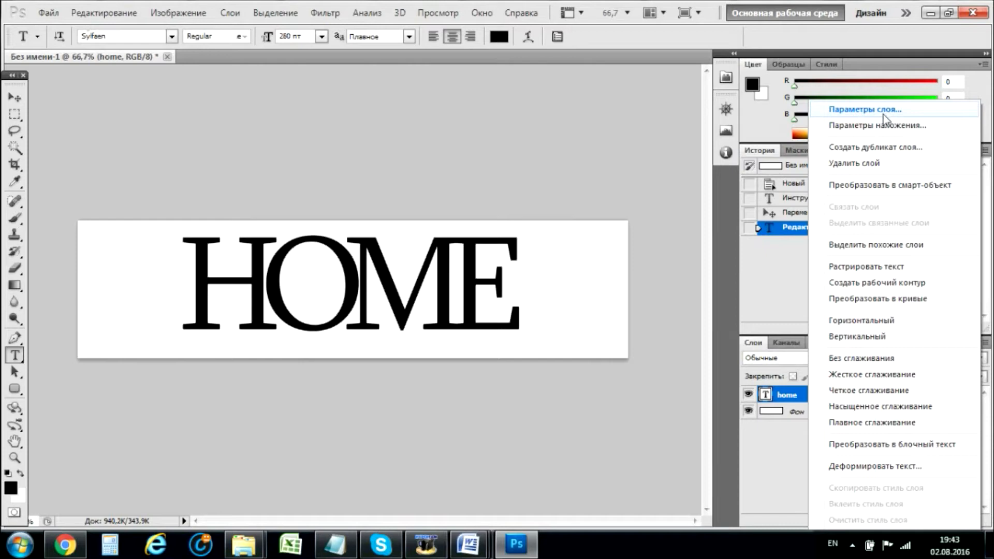
click(876, 125)
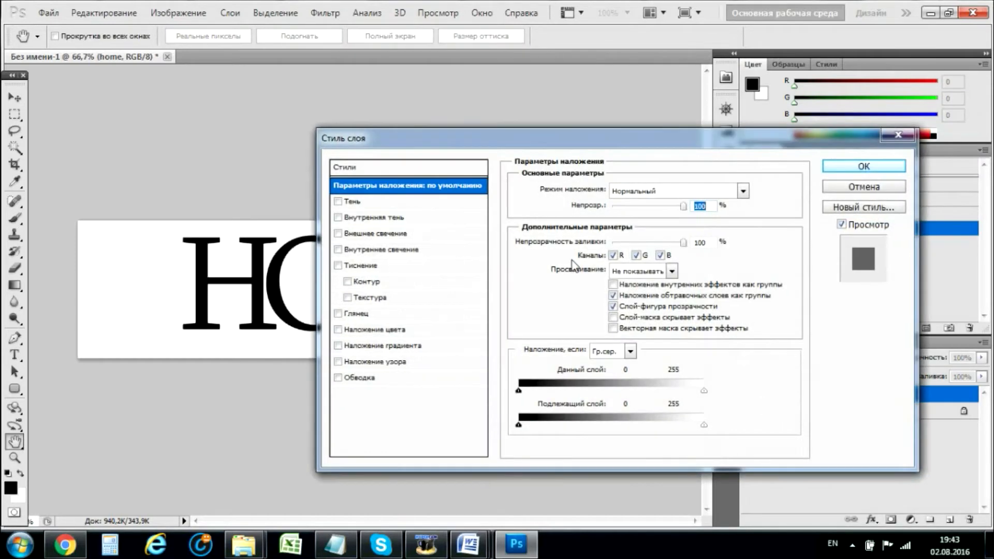
click(359, 377)
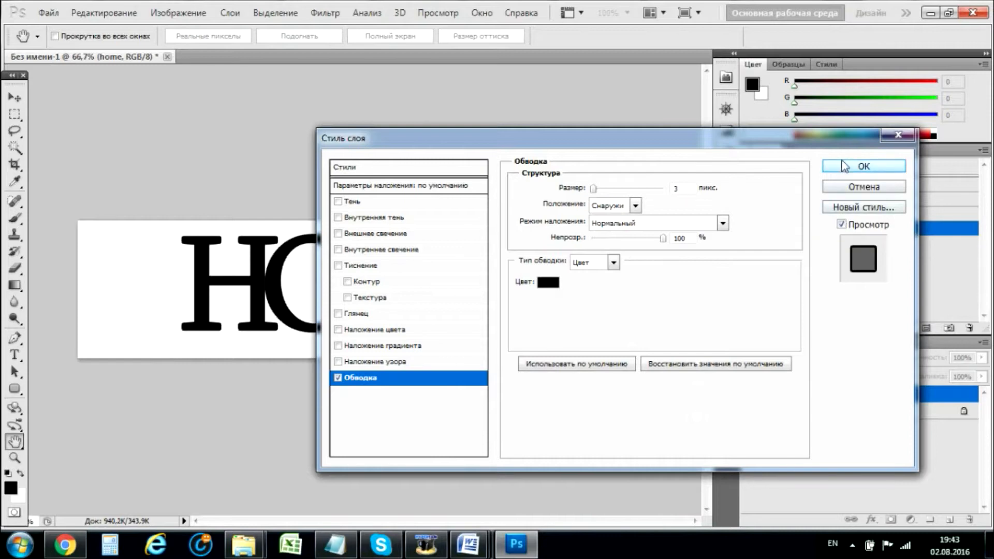
click(863, 165)
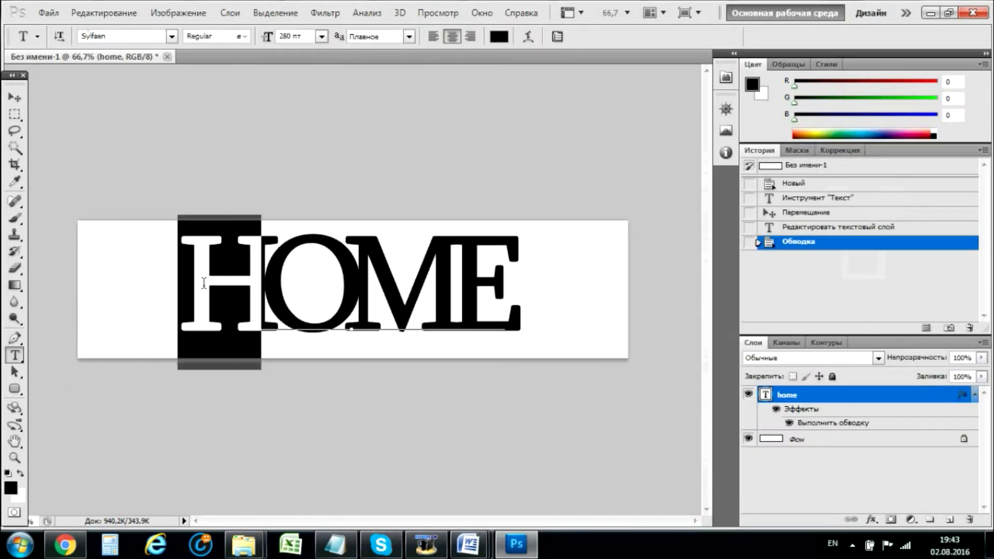
Step: Change the HOME letter fill to white so only the black outlines show
click(497, 35)
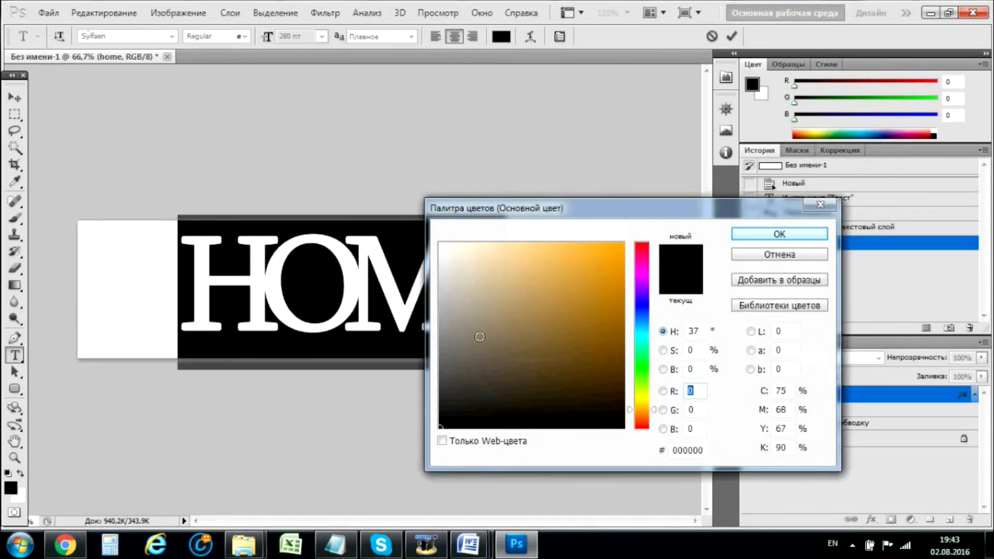
click(779, 234)
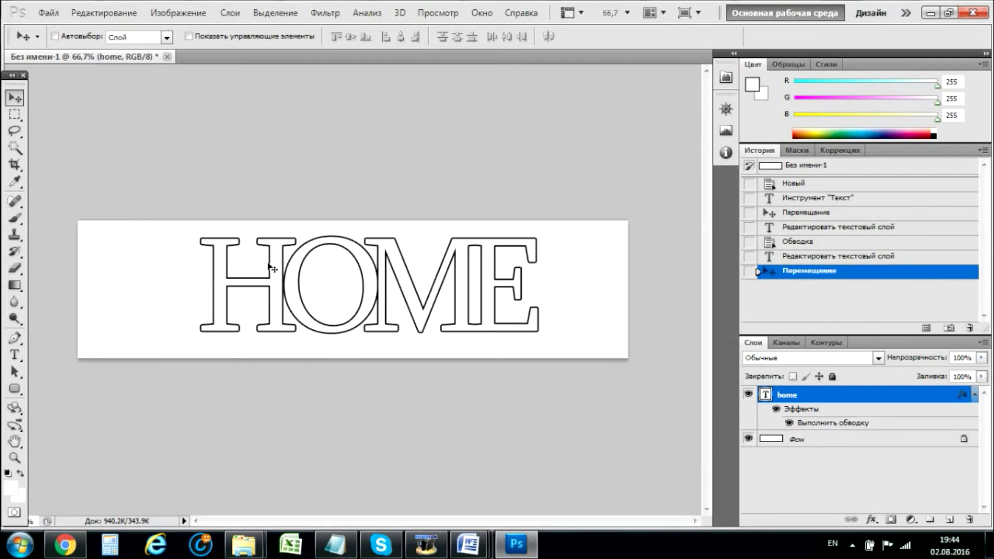
mouse_move(274, 270)
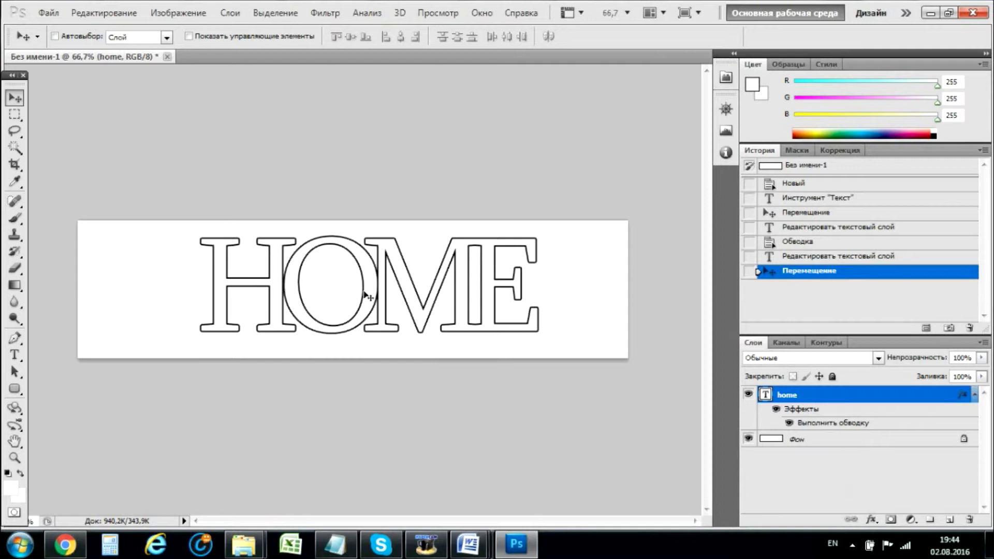
mouse_move(380, 276)
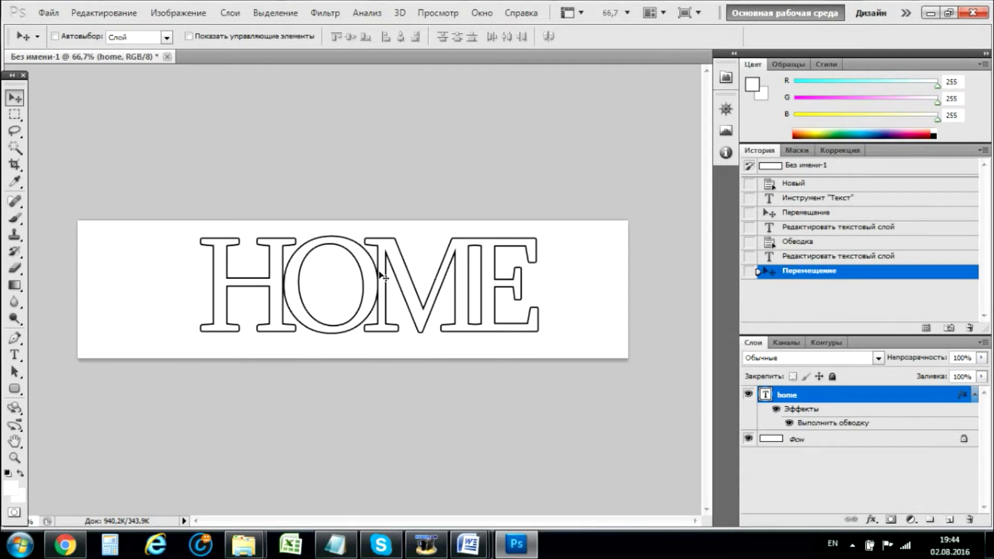
mouse_move(470, 309)
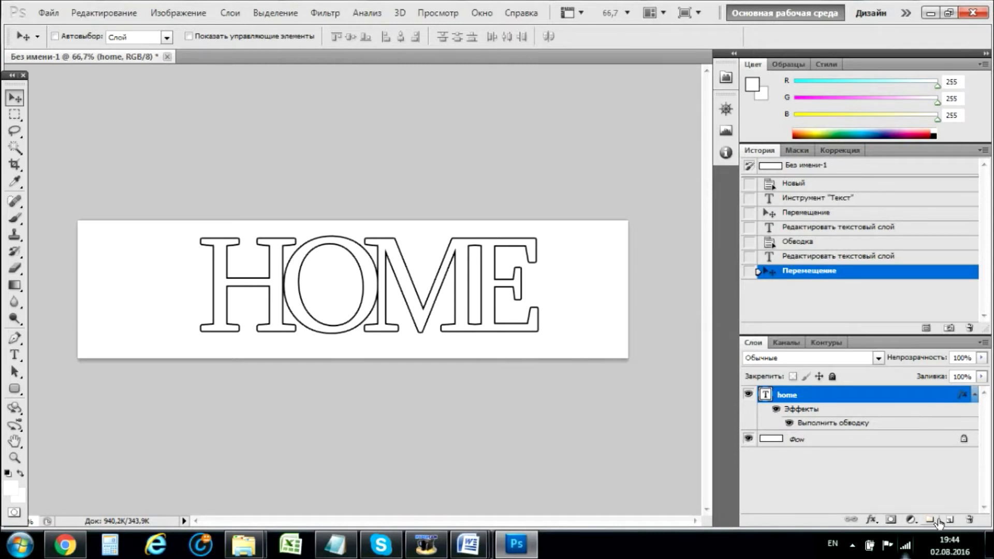
Step: Zoom to 200% and switch to the Brush tool with white paint
click(628, 12)
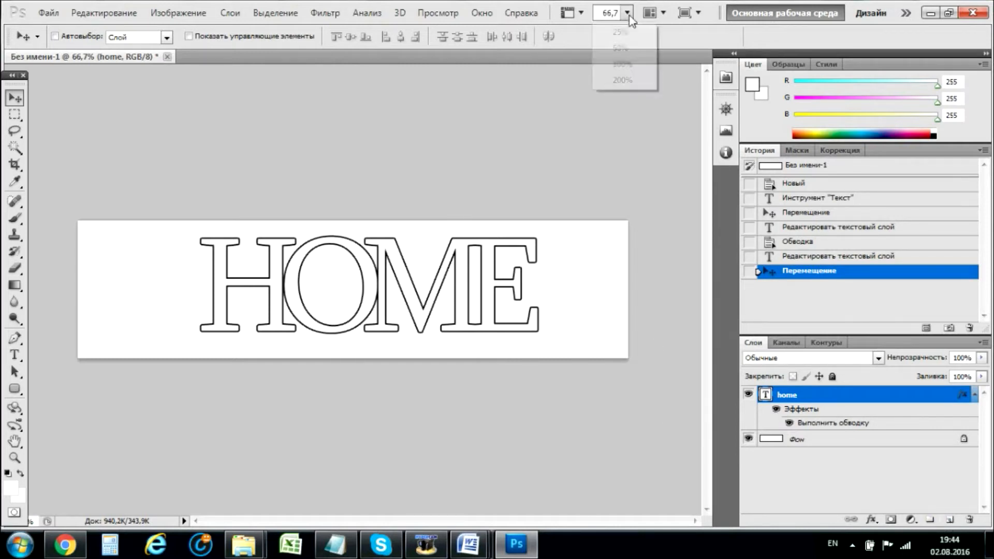
click(622, 79)
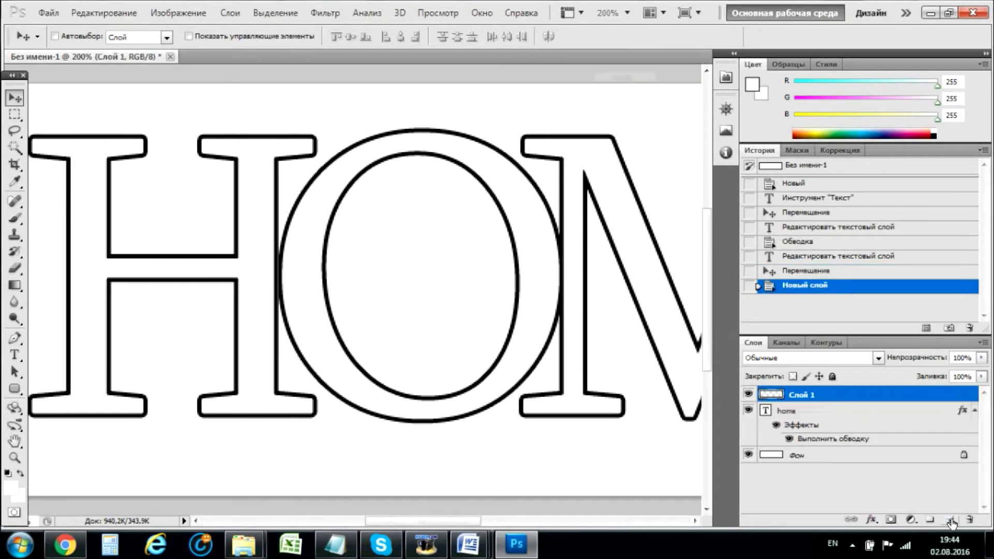
click(13, 268)
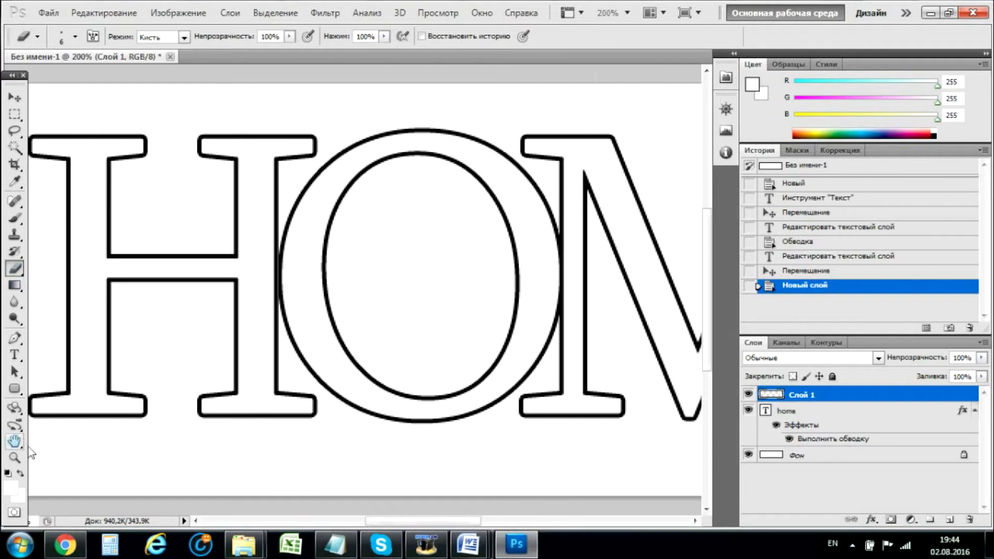
mouse_move(286, 267)
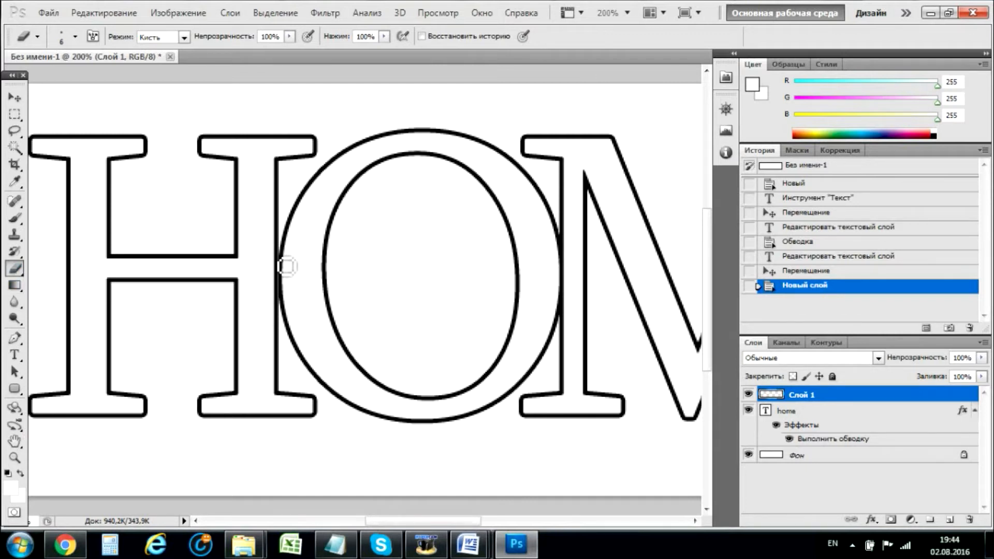
click(13, 218)
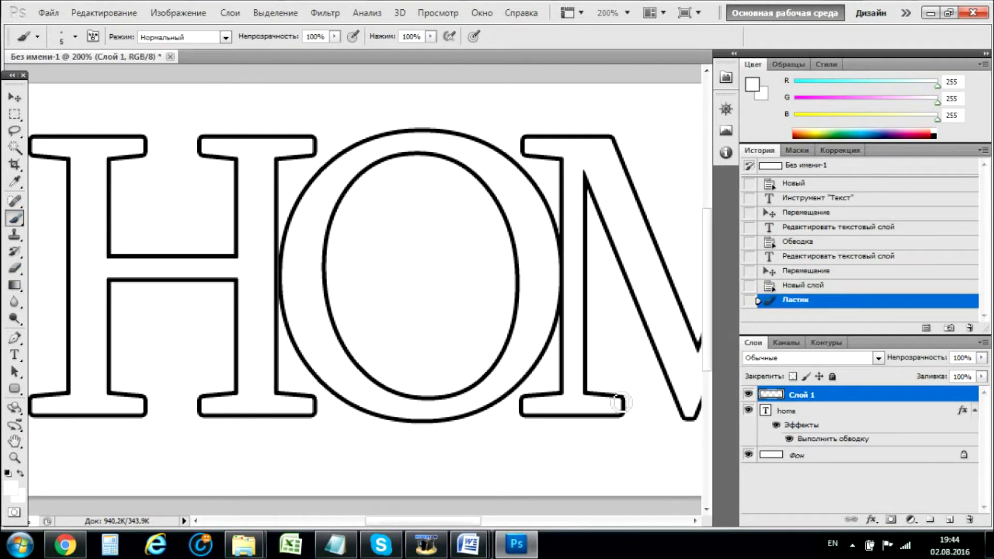
mouse_move(285, 265)
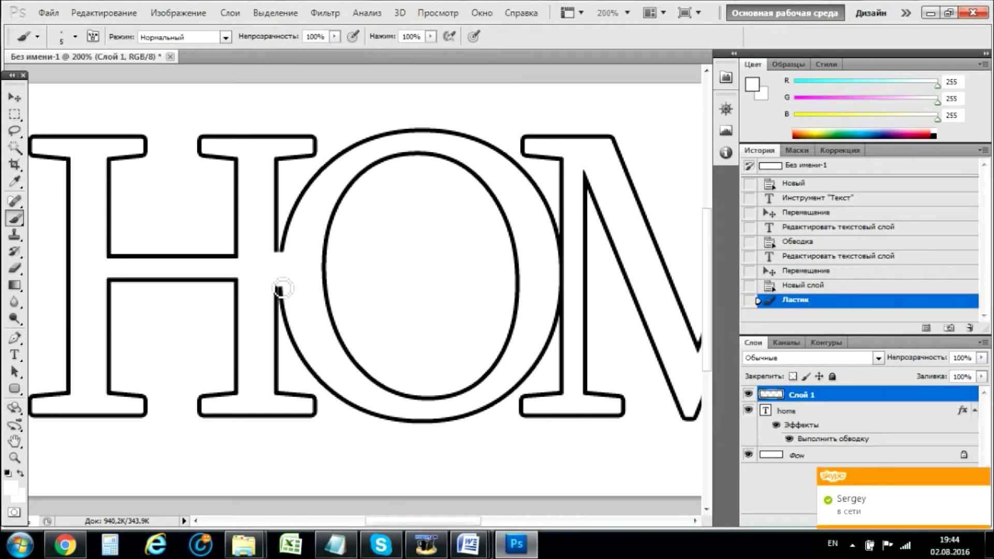
mouse_move(282, 296)
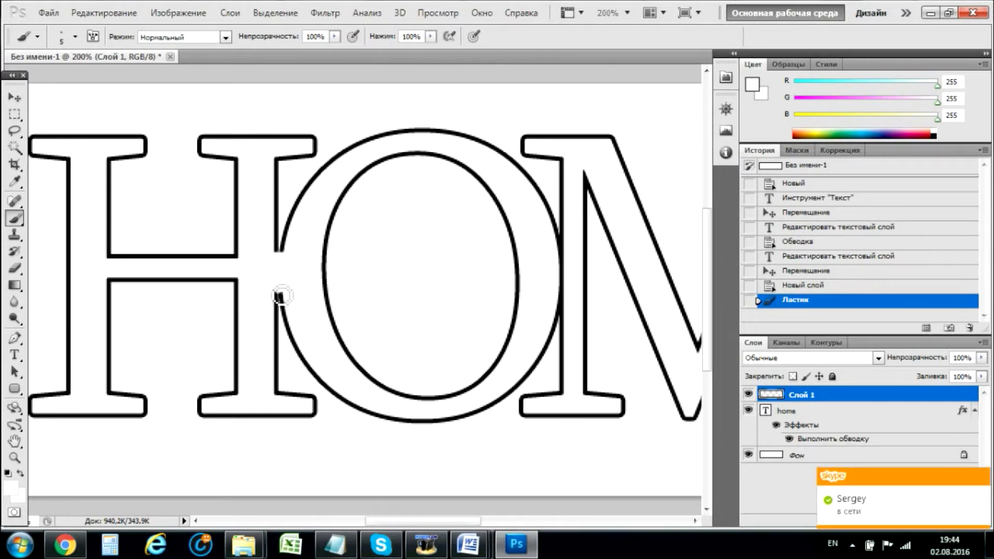
mouse_move(289, 297)
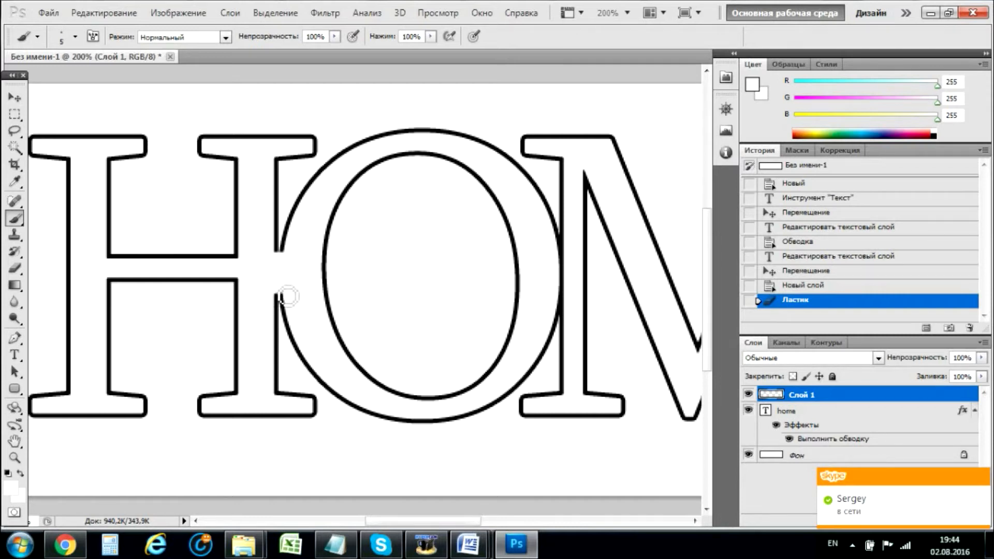
Step: Paint white over the outline where the H and O overlap on a new layer
click(564, 257)
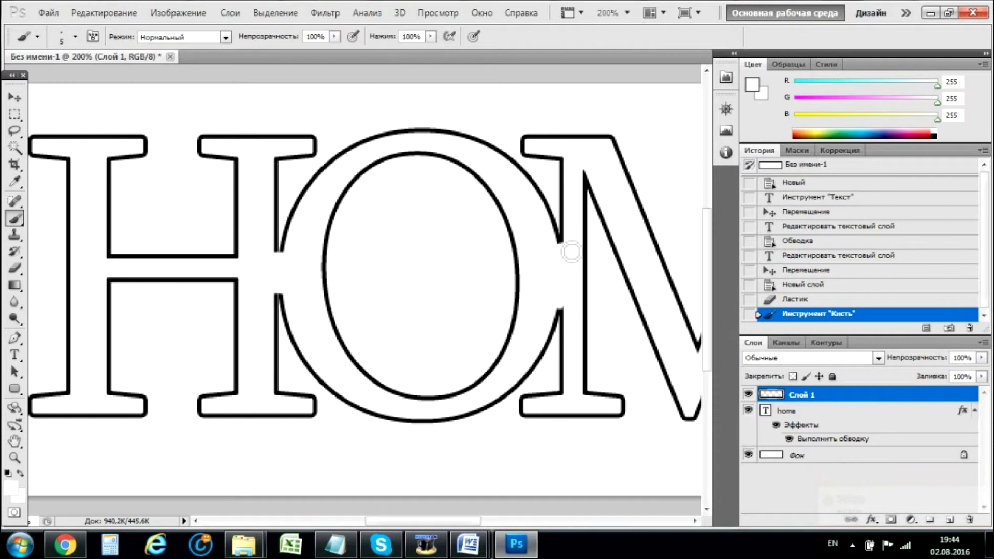
mouse_move(570, 310)
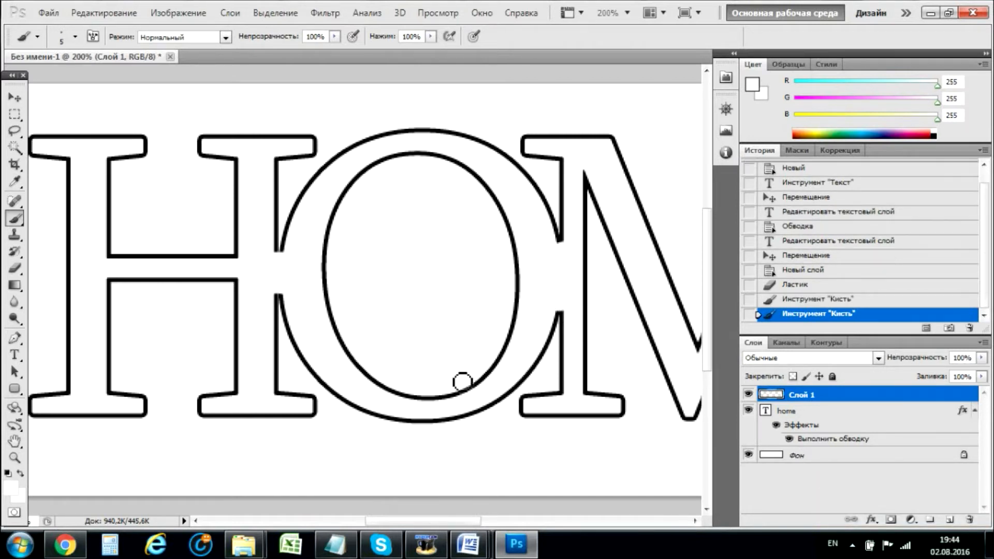
mouse_move(280, 293)
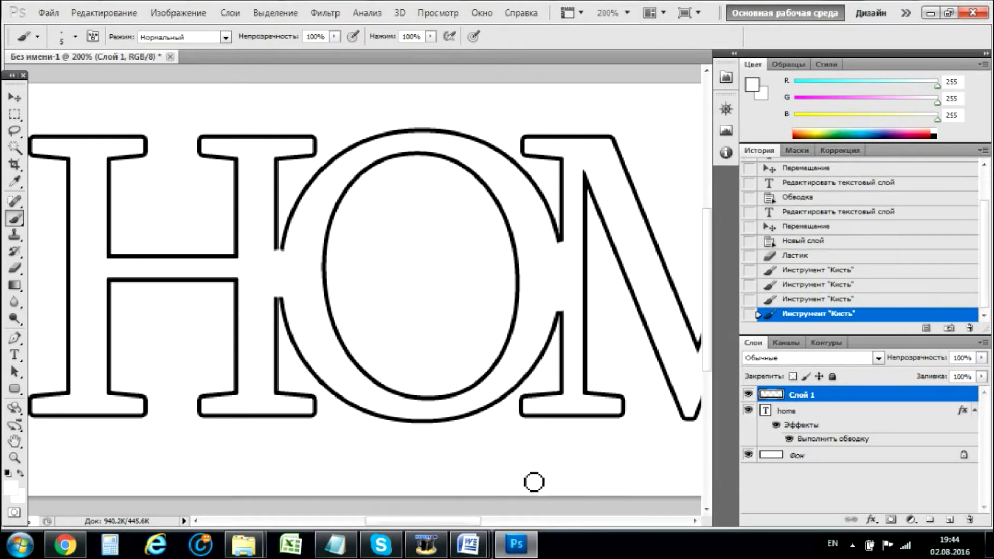
scroll(right, 3)
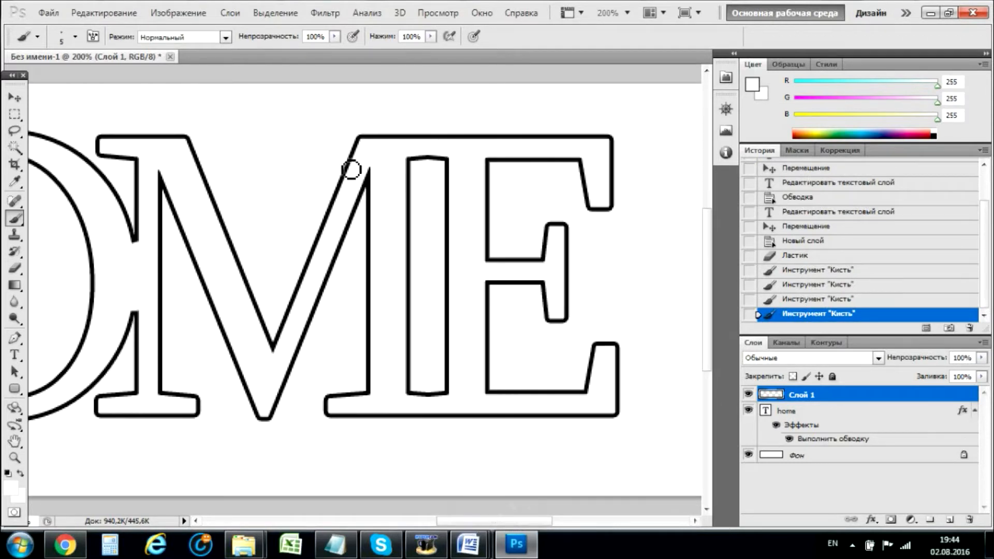
scroll(left, 3)
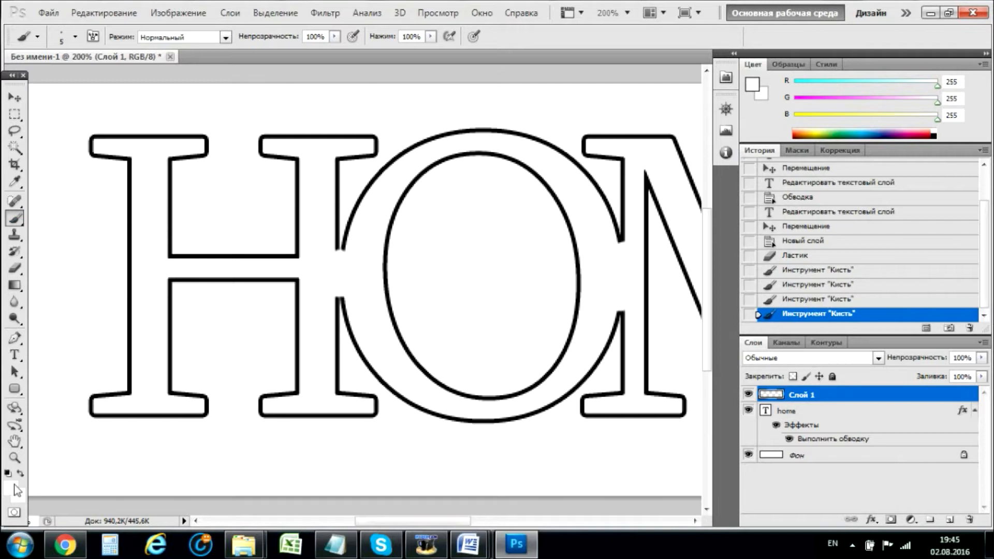
Step: With black paint, round off the cut outline ends at the H–O junction, adjusting brush size and hardness
click(751, 86)
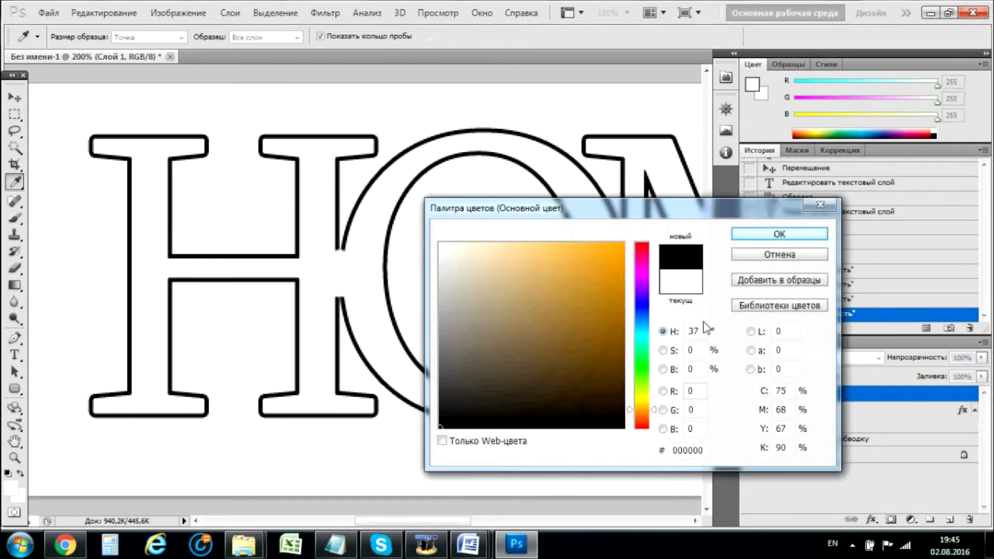
click(778, 234)
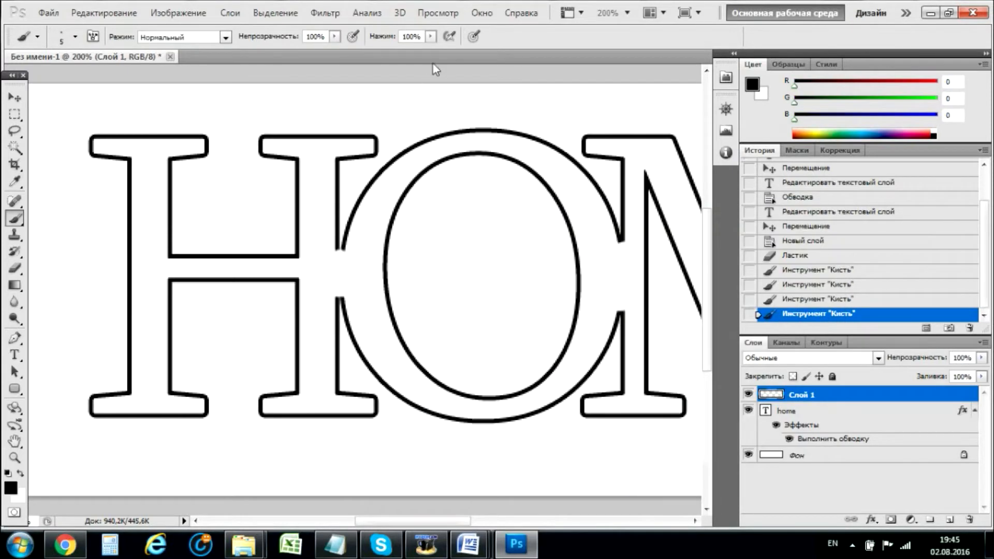
mouse_move(346, 253)
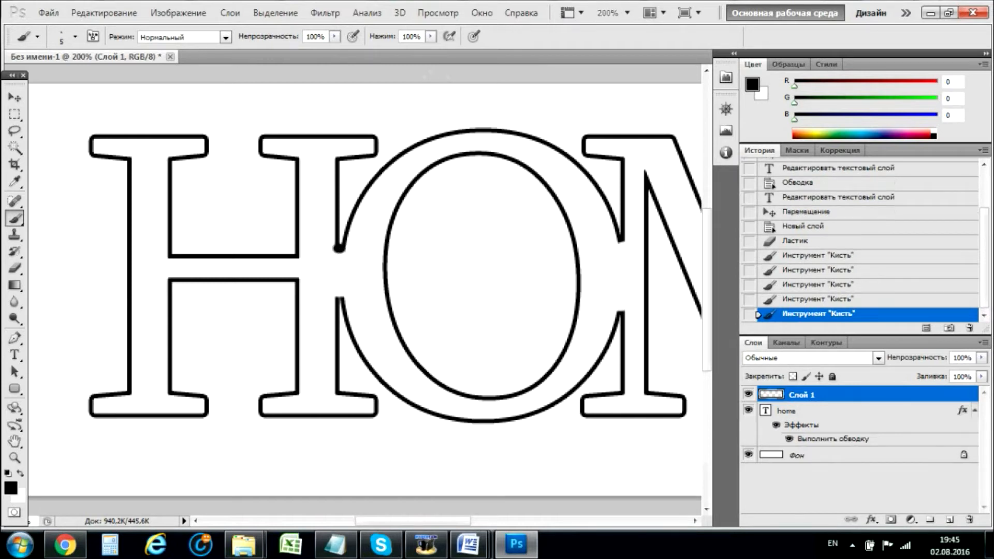
click(818, 298)
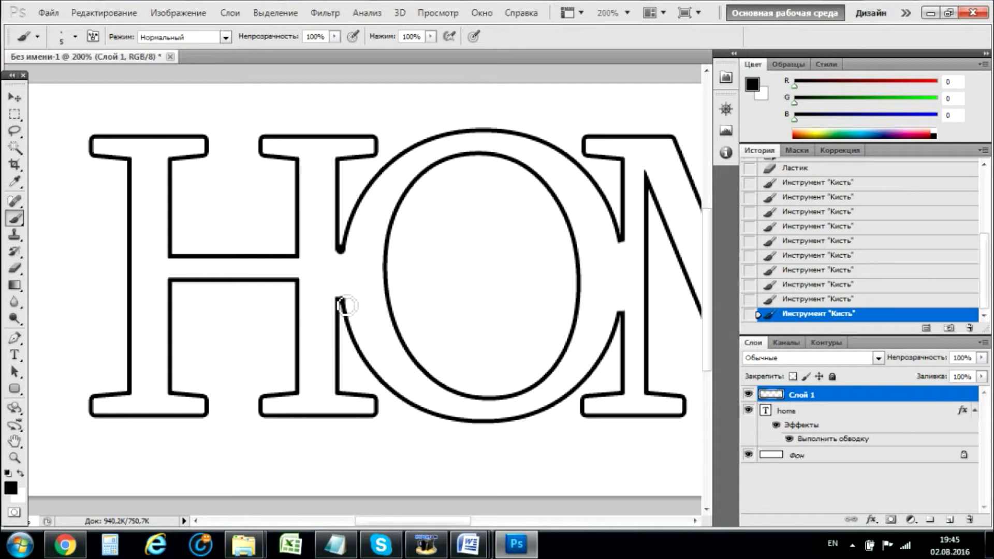
mouse_move(348, 257)
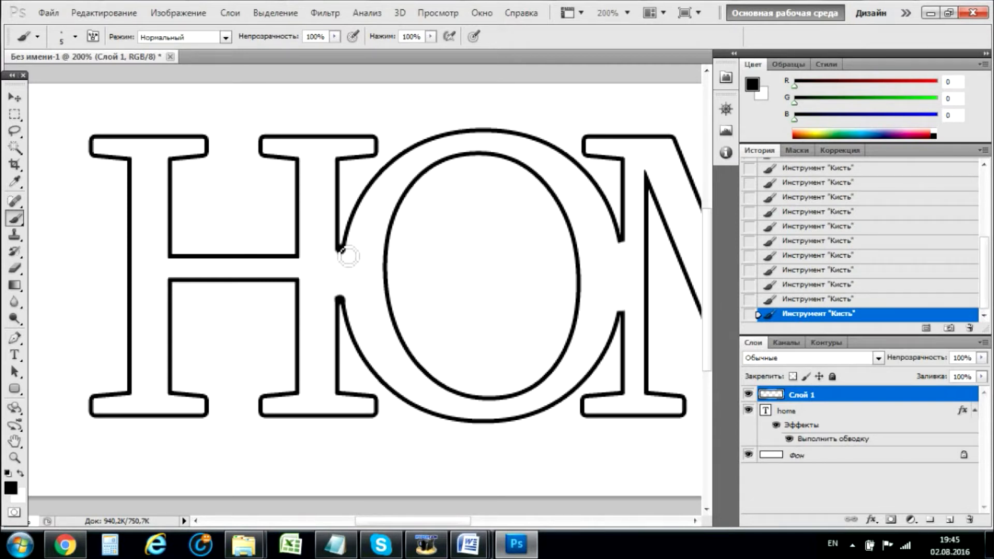
mouse_move(247, 120)
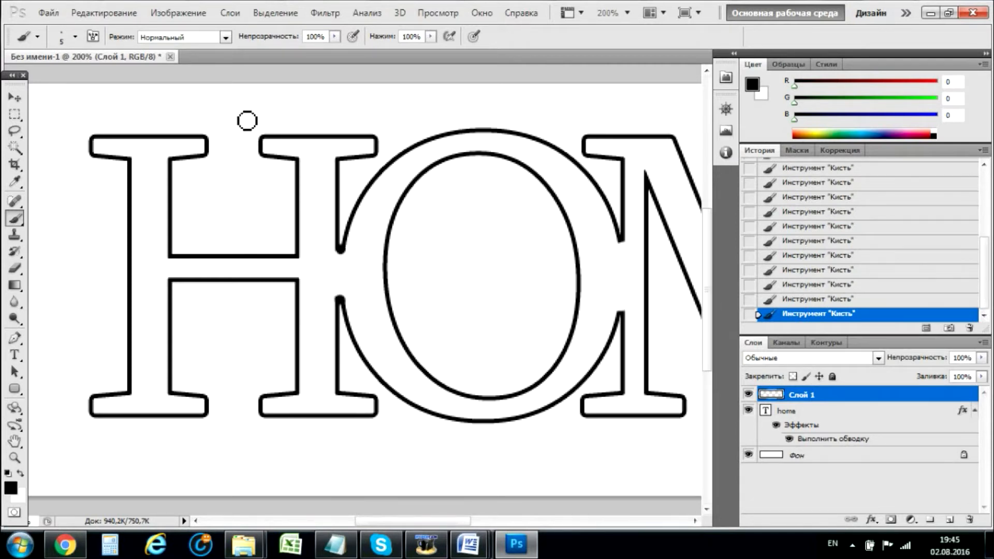
click(75, 37)
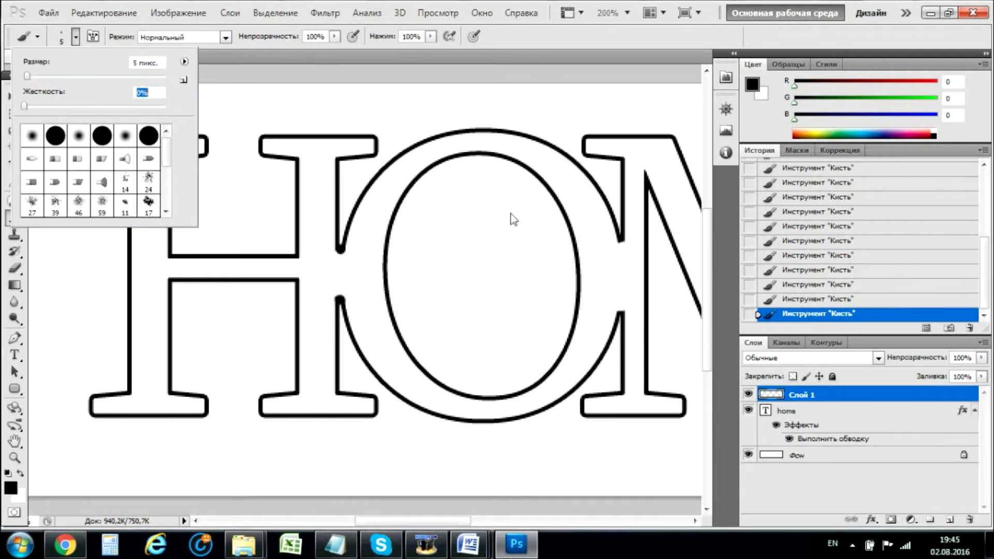
click(349, 258)
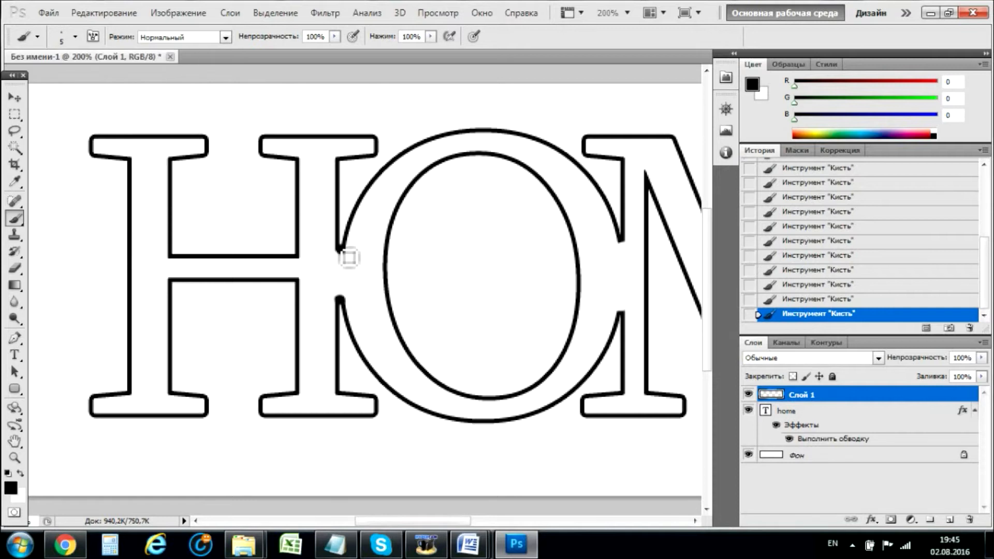
mouse_move(607, 346)
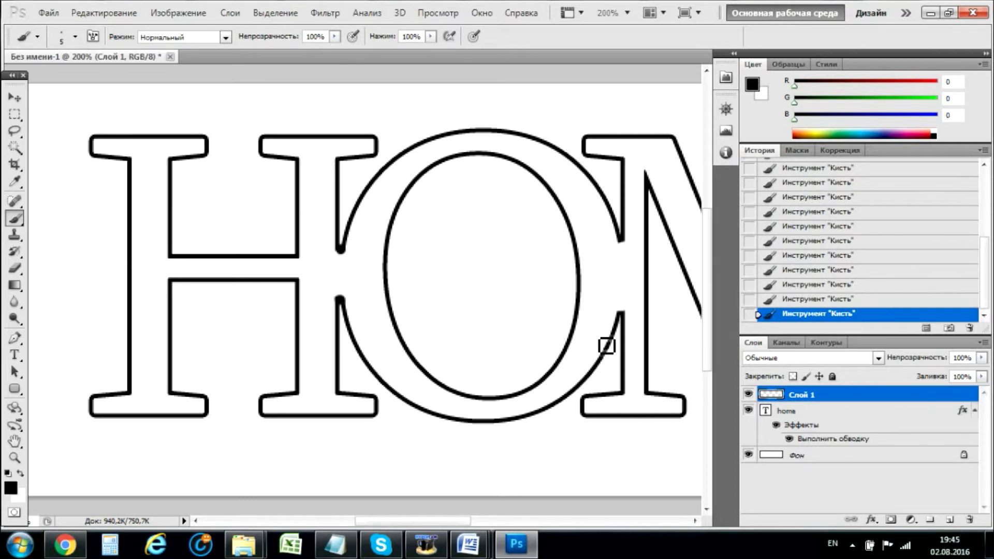
mouse_move(627, 324)
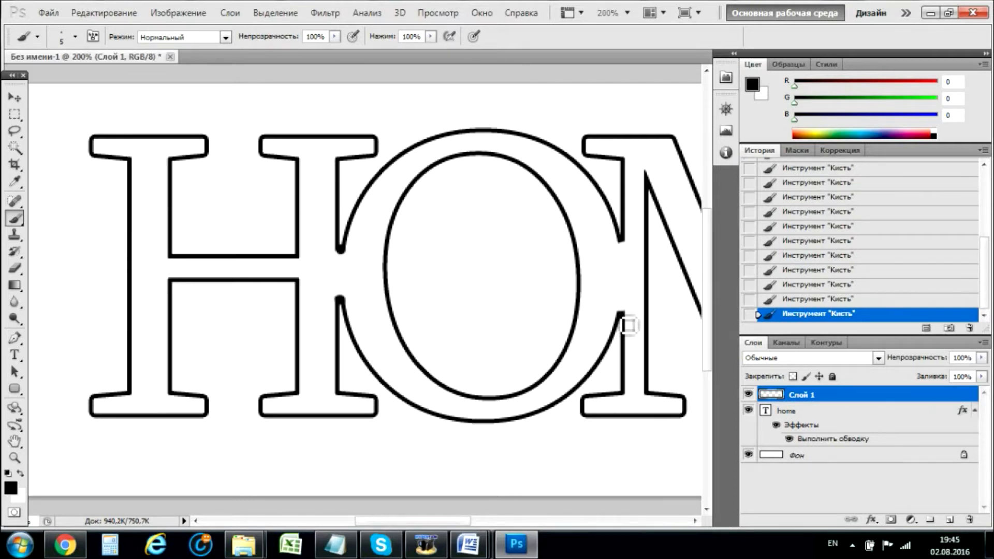
mouse_move(630, 245)
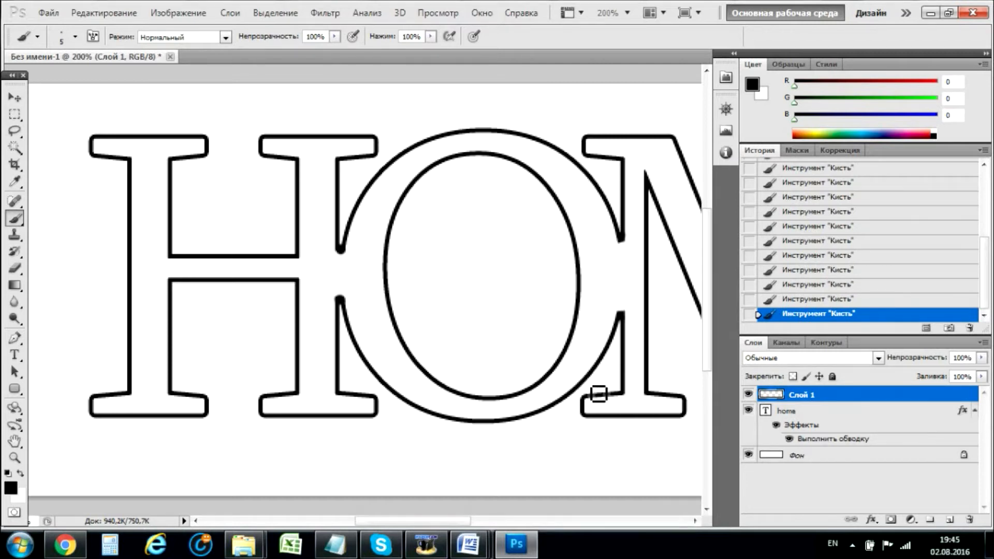
Step: Switch the painting colour back to pure white (255,255,255)
click(627, 13)
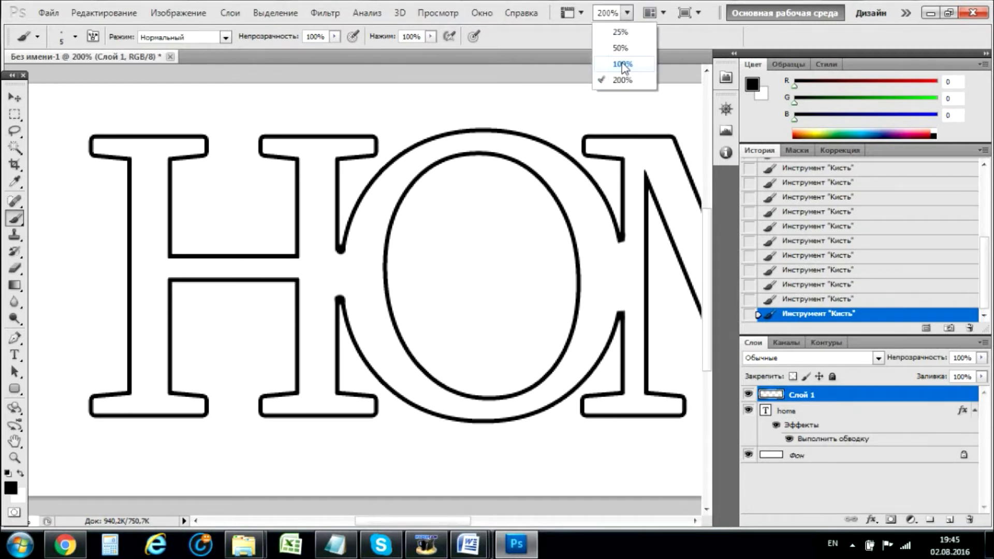
click(621, 63)
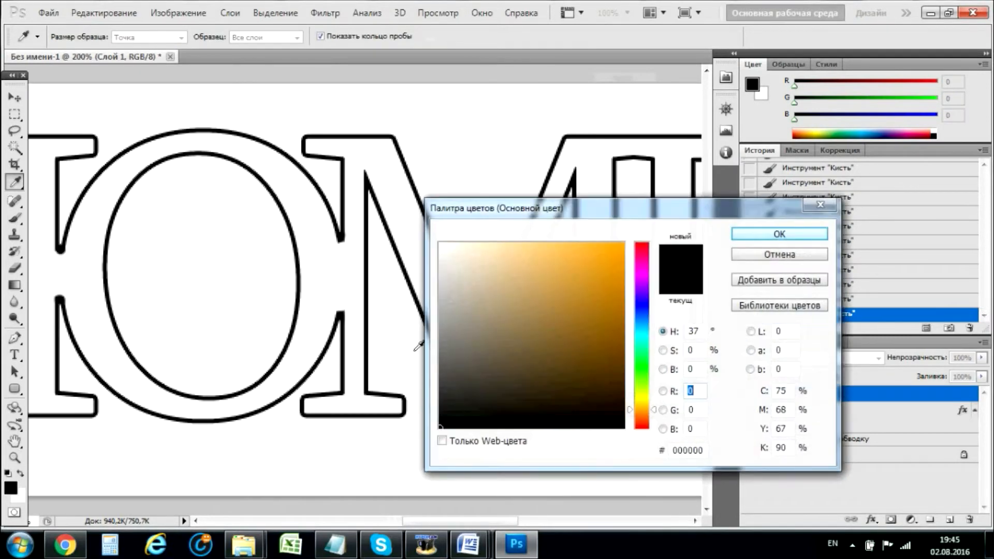
click(778, 233)
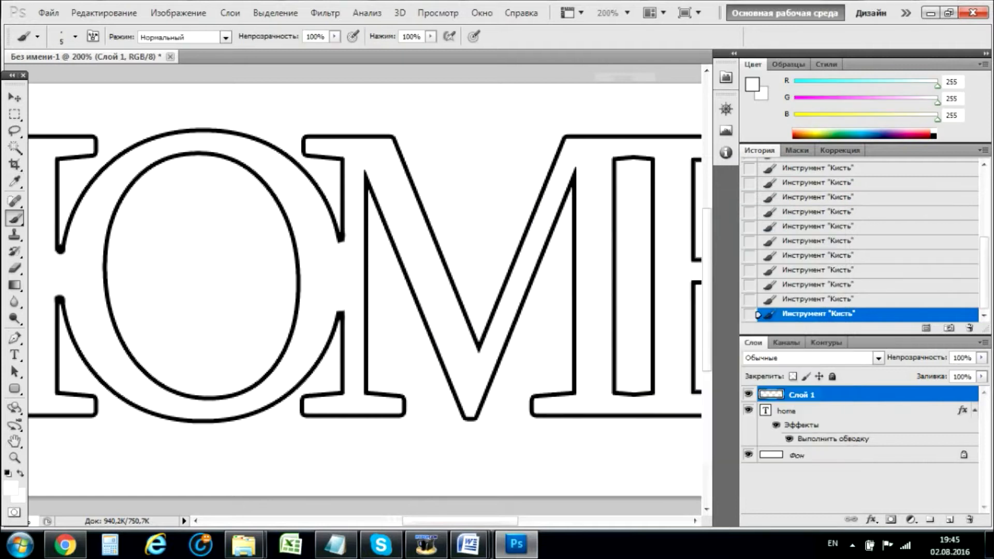
mouse_move(583, 188)
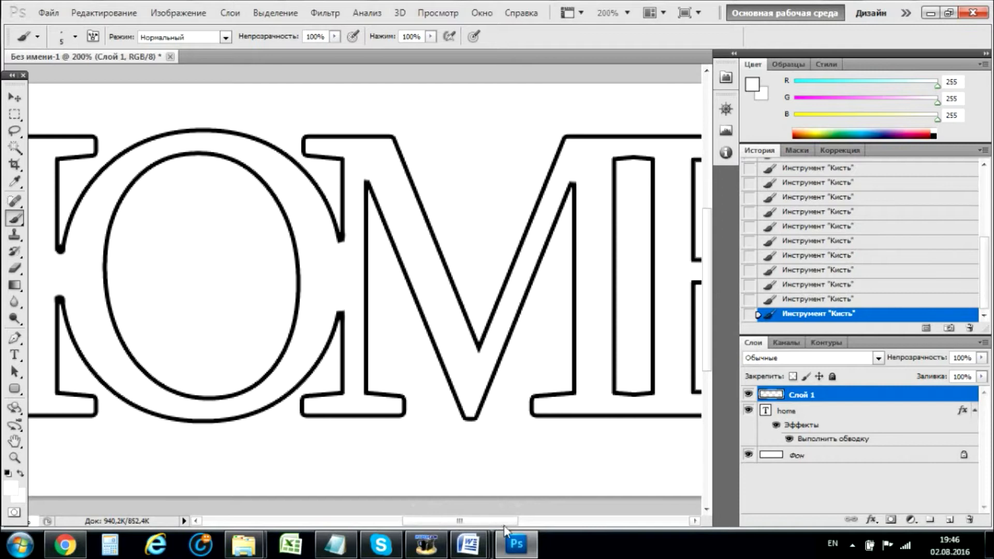
scroll(left, 3)
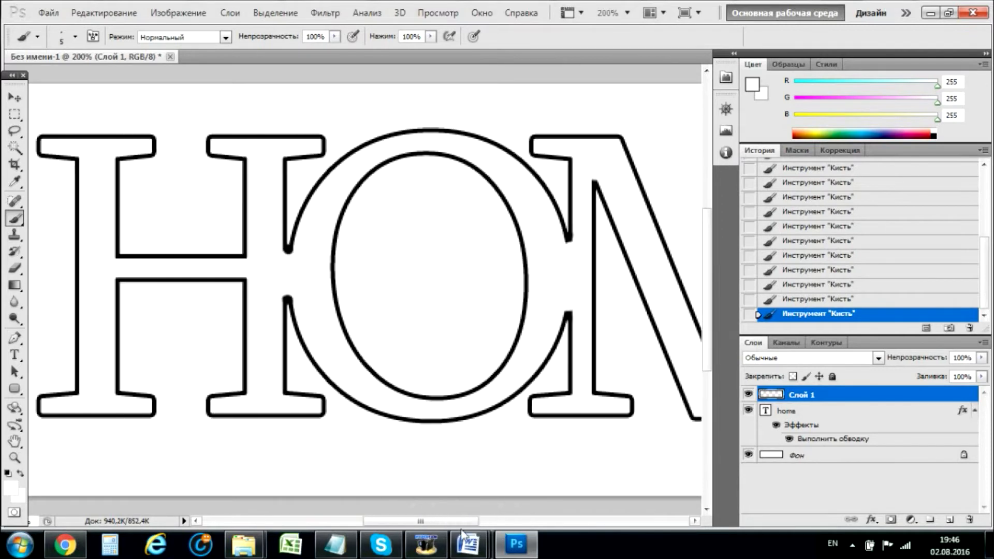
click(627, 12)
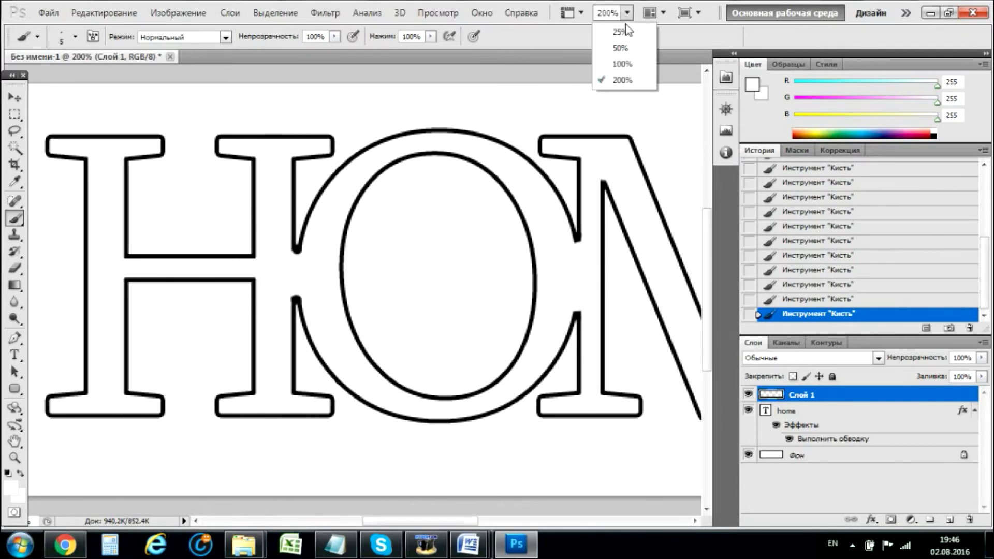
Step: At 100% zoom, start Save As and choose JPEG as the file format
click(622, 63)
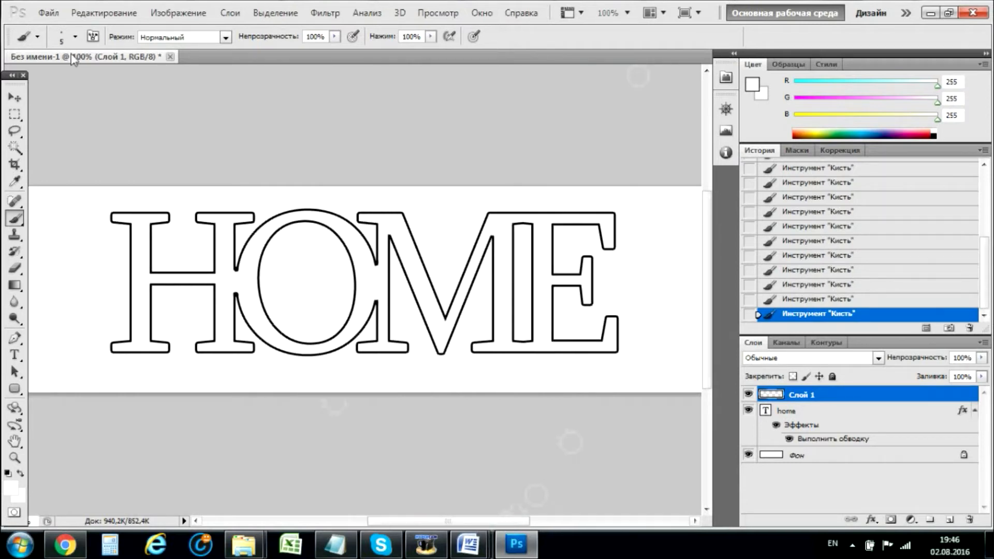
click(48, 13)
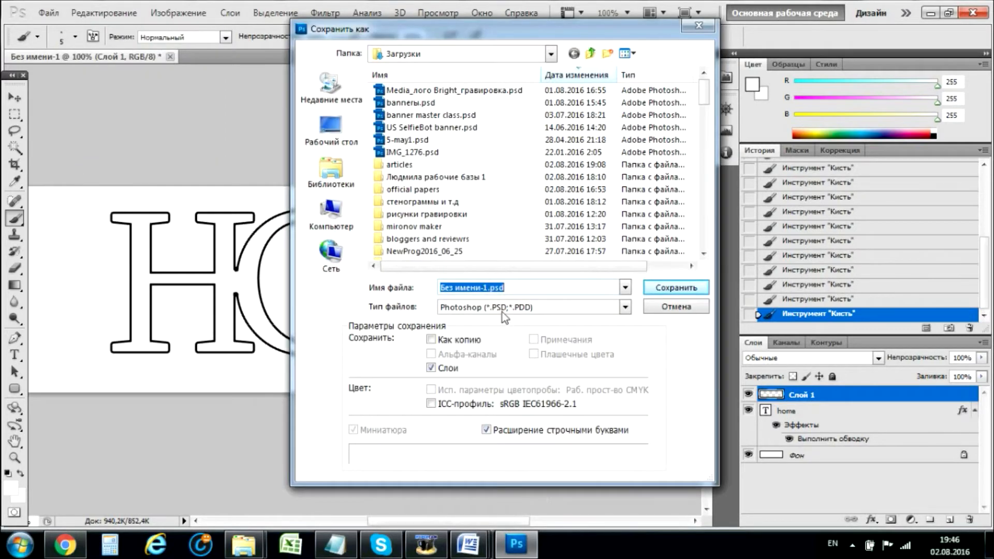
click(623, 307)
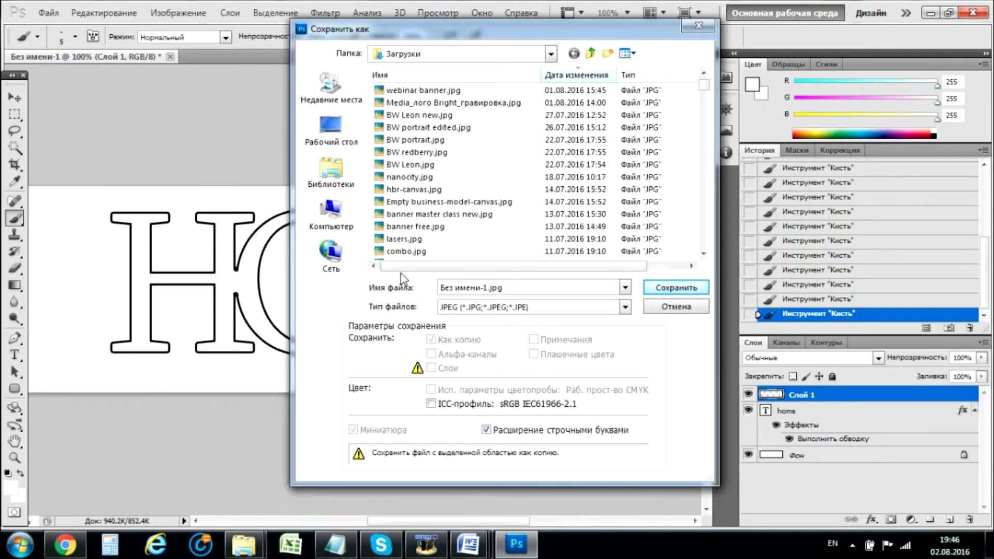
mouse_move(471, 255)
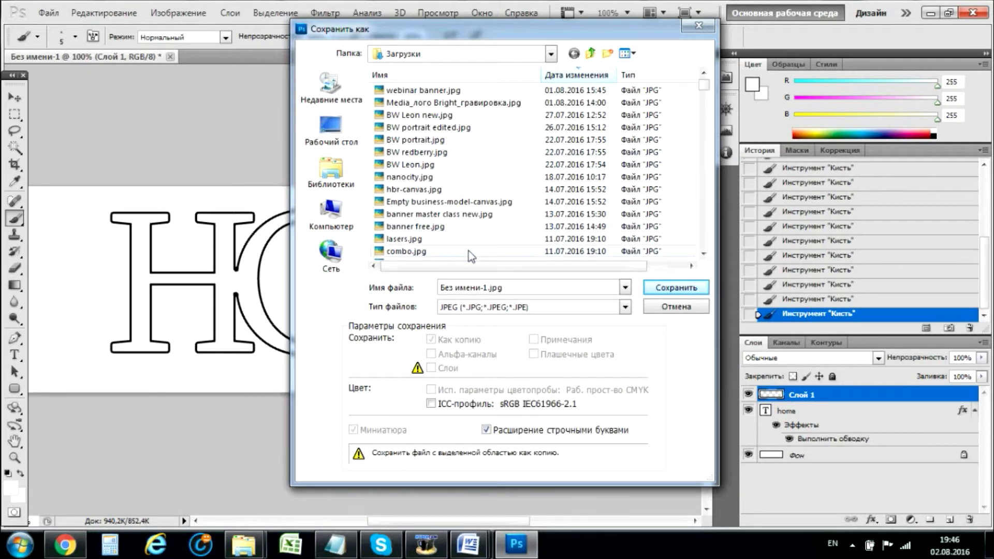
scroll(down, 3)
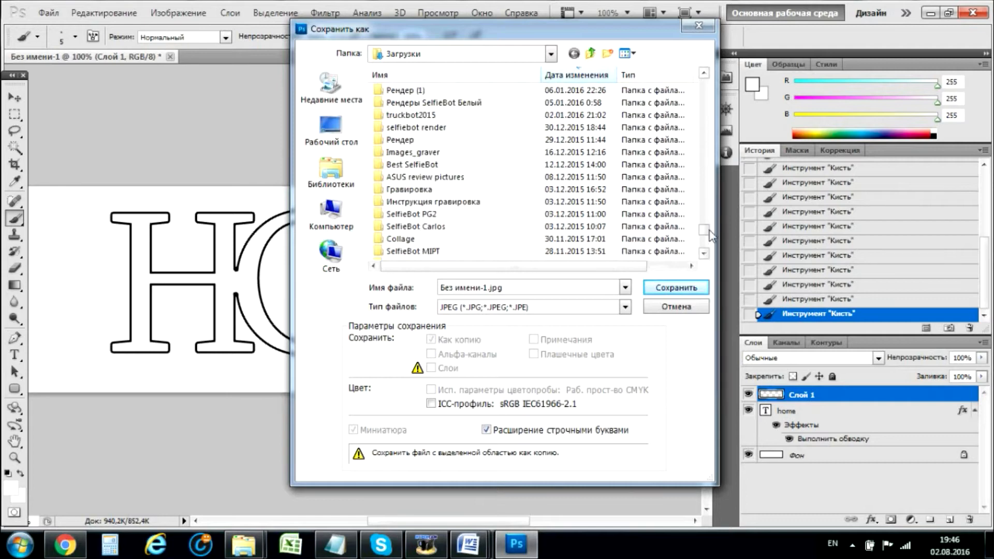
scroll(up, 3)
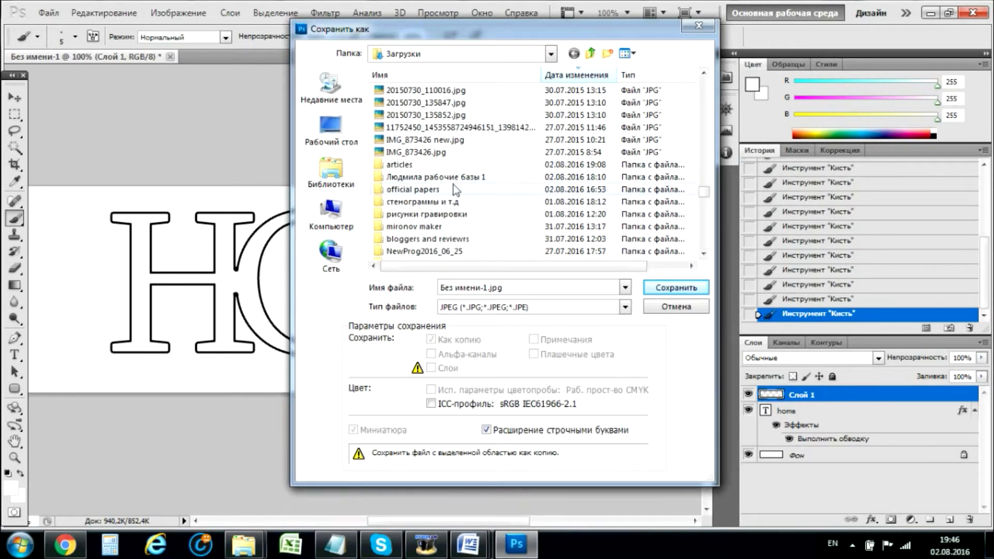
Step: Save as 'home ready for engraving.jpg' in the рисунки гравировки folder
double_click(428, 213)
text(home ready for engraving)
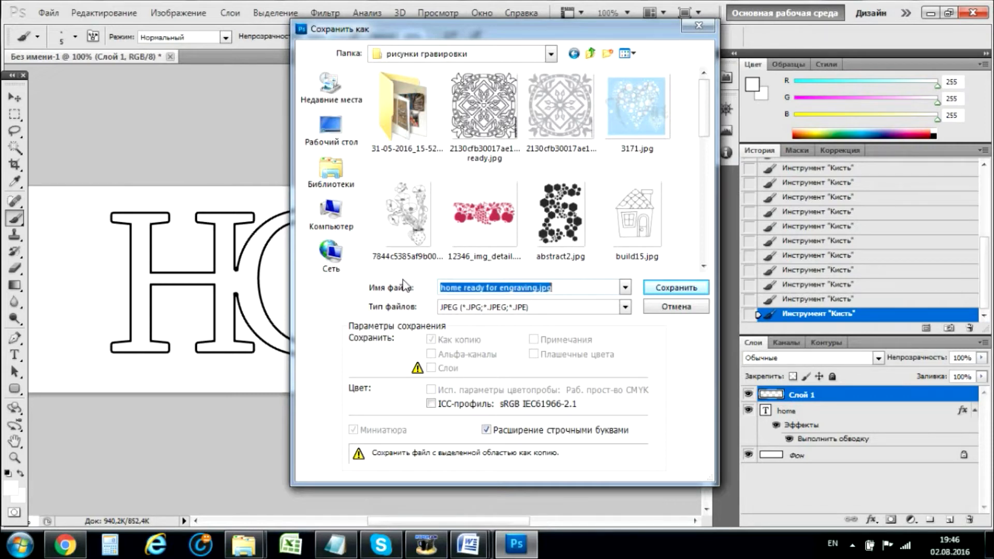
click(674, 287)
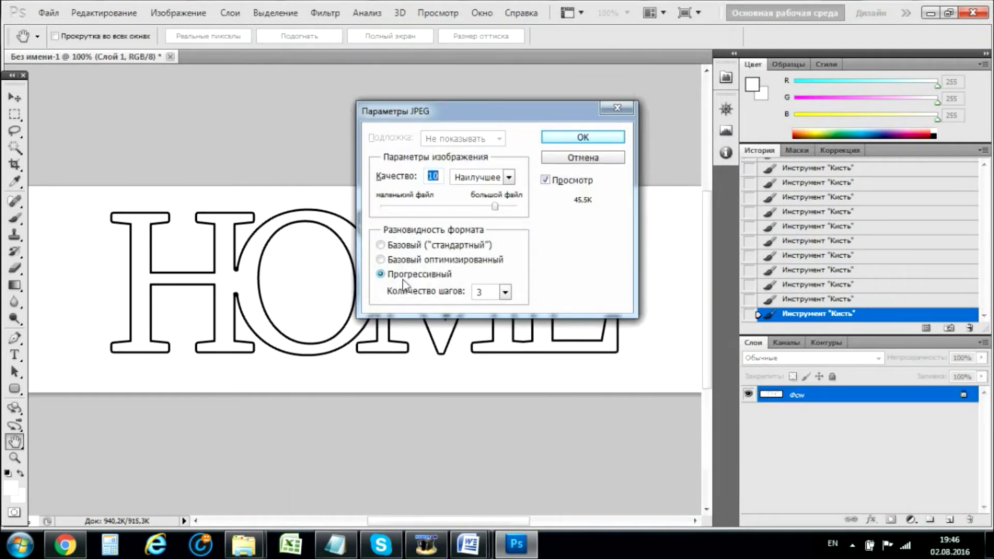